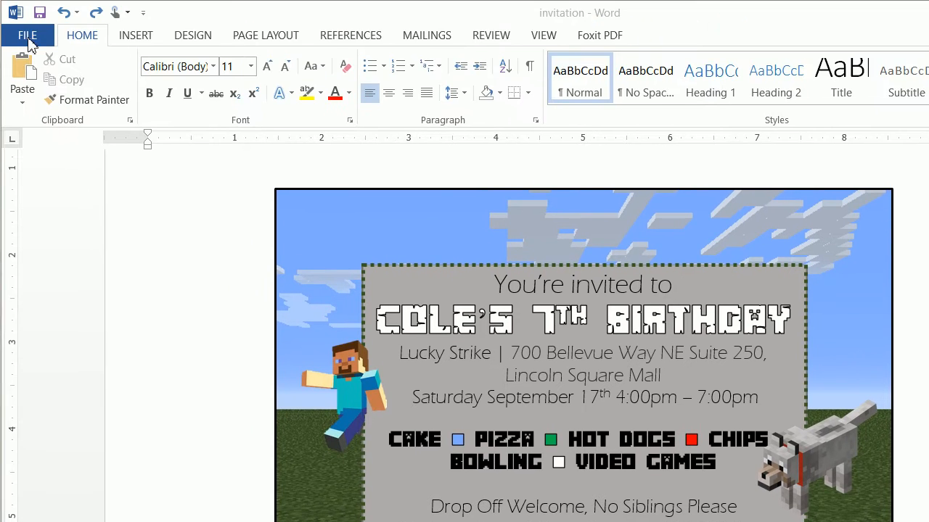
- Create a new blank document and set its page orientation to landscape
{"action": "left_click", "coordinate": [27, 35]}
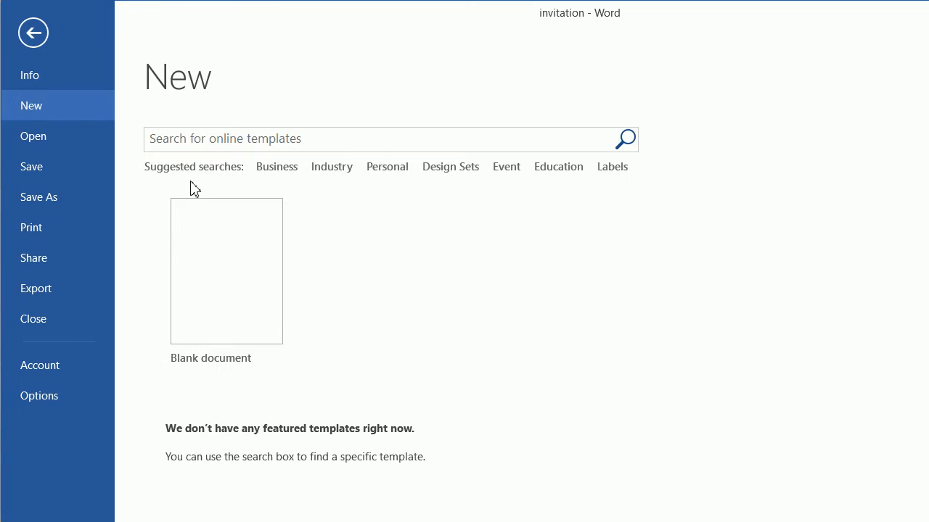
{"action": "left_click", "coordinate": [226, 271]}
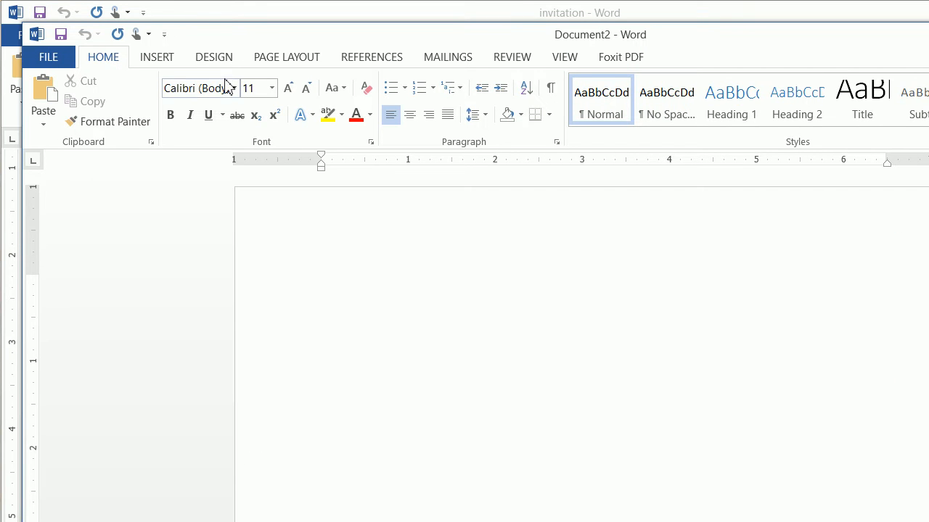
{"action": "left_click", "coordinate": [286, 57]}
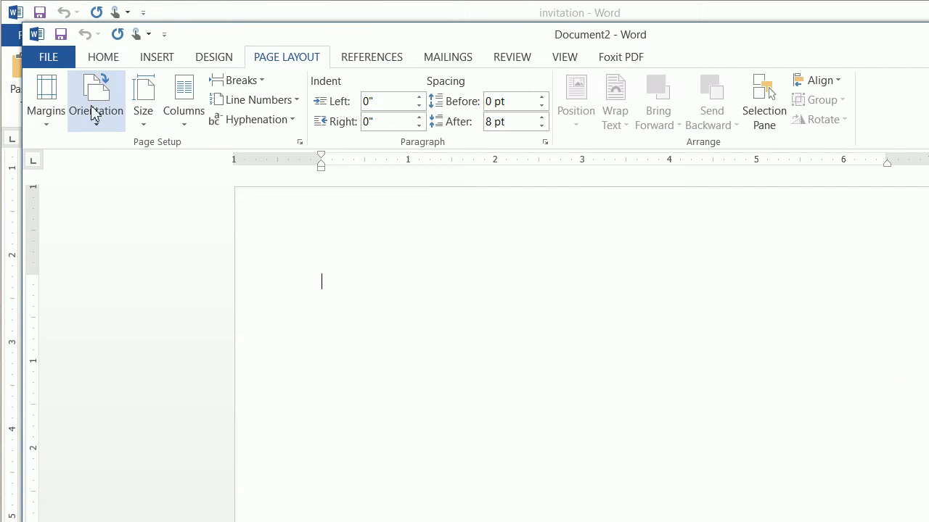
{"action": "left_click", "coordinate": [96, 95]}
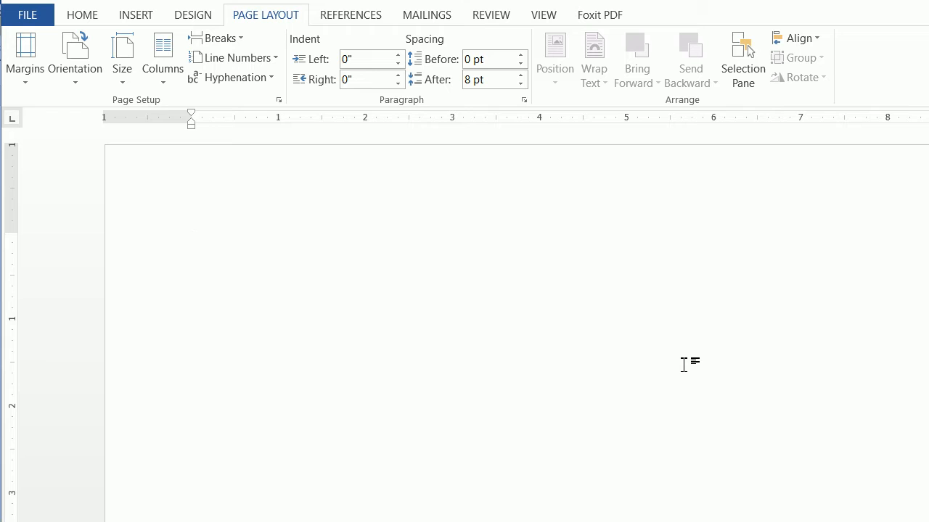
{"action": "left_click", "coordinate": [192, 239]}
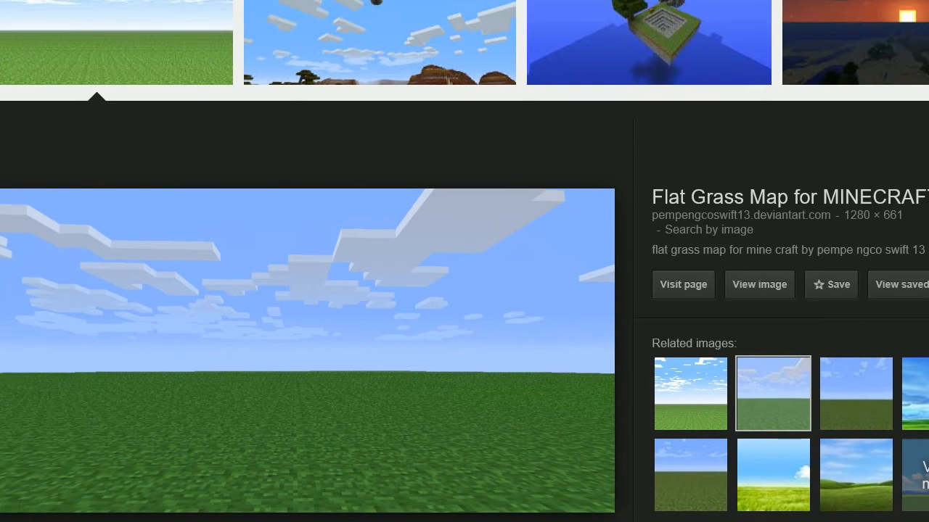
- Search Google Images for 'minecraft sky' and save the Flat Grass Map picture as 'background'
{"action": "type", "text": "gpp"}
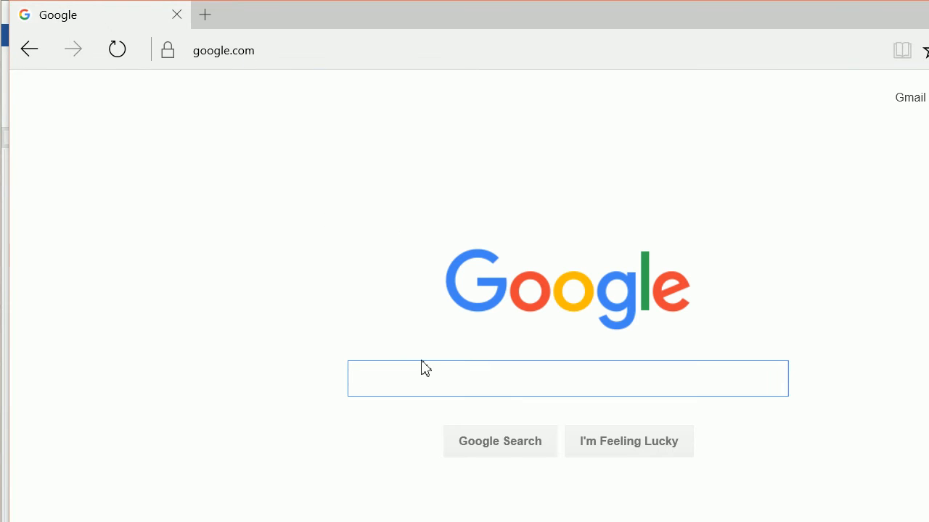
{"action": "left_click", "coordinate": [567, 378]}
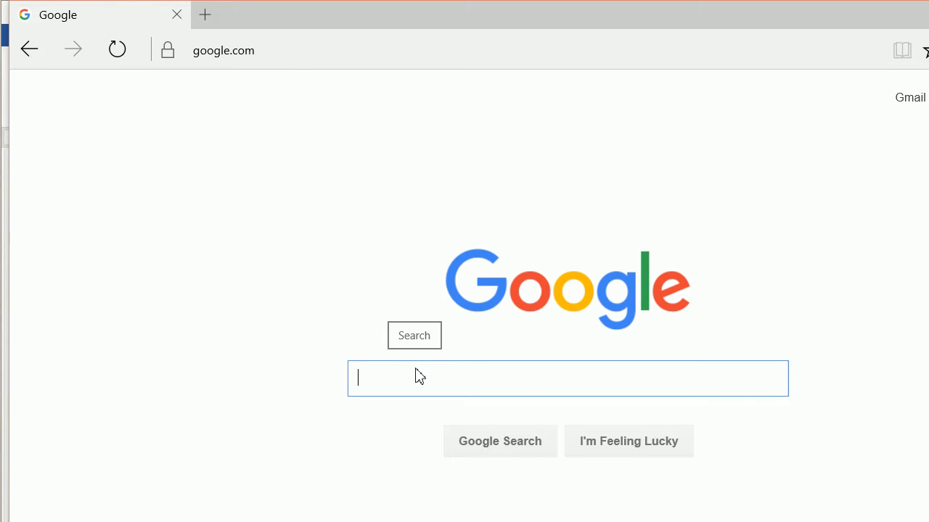
{"action": "type", "text": "mine"}
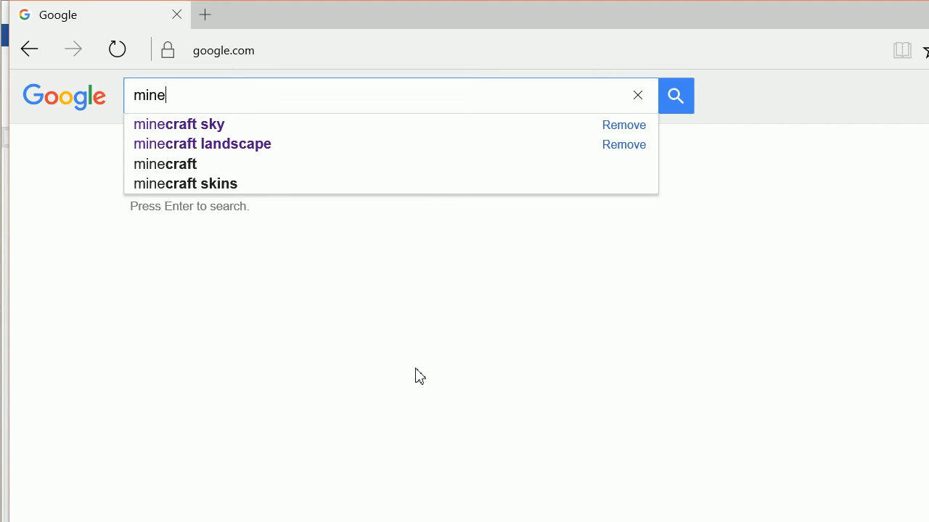
{"action": "left_click", "coordinate": [179, 124]}
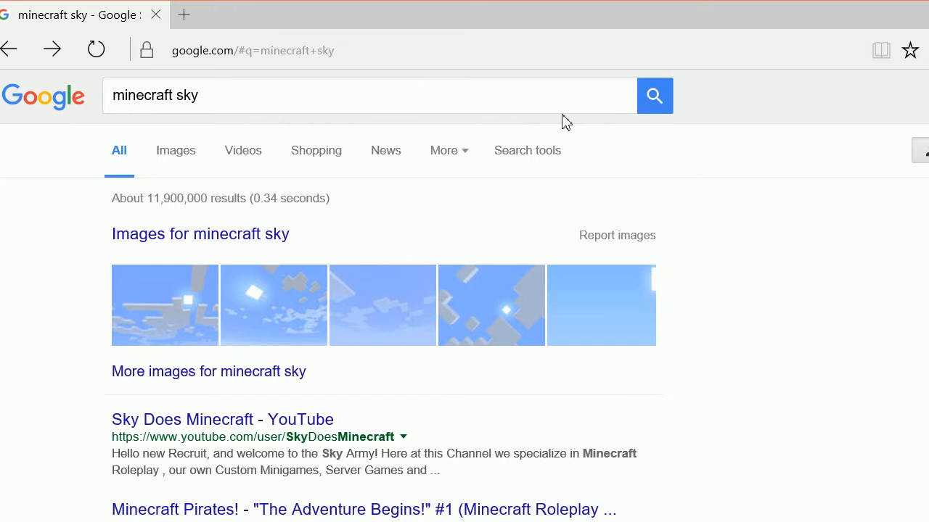
{"action": "left_click", "coordinate": [175, 150]}
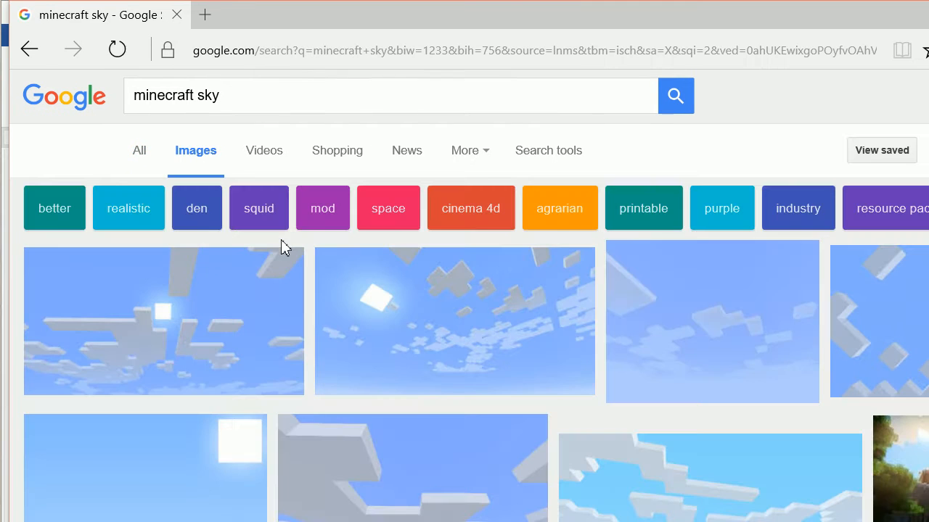
{"action": "scroll", "scroll_direction": "down", "scroll_amount": 3}
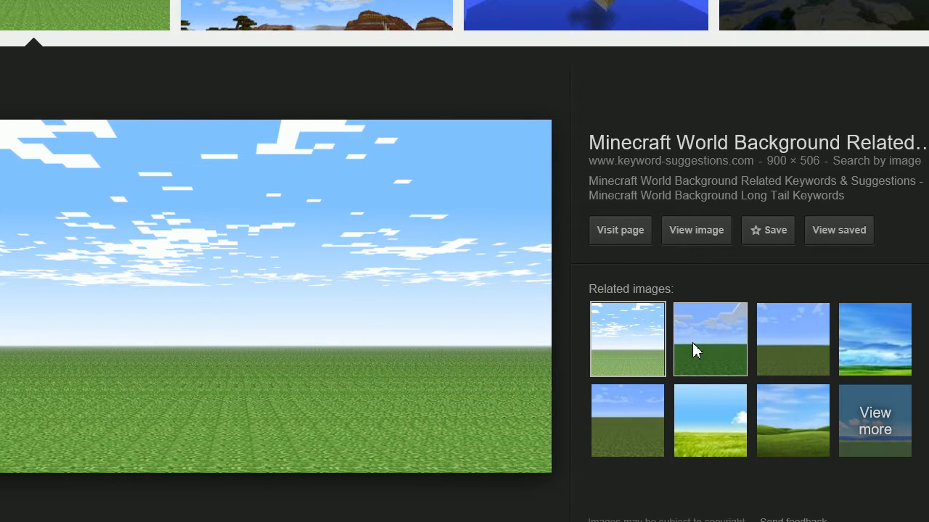
{"action": "left_click", "coordinate": [709, 339]}
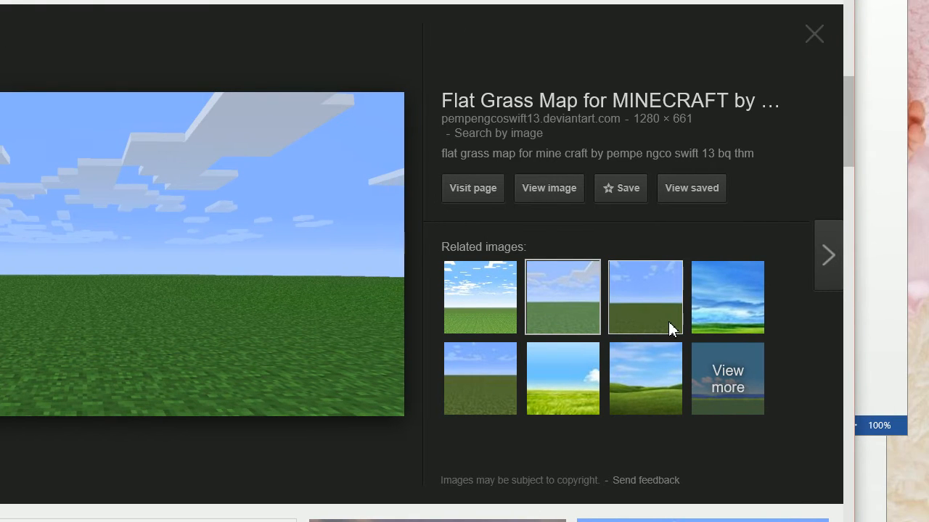
{"action": "mouse_move", "coordinate": [659, 327]}
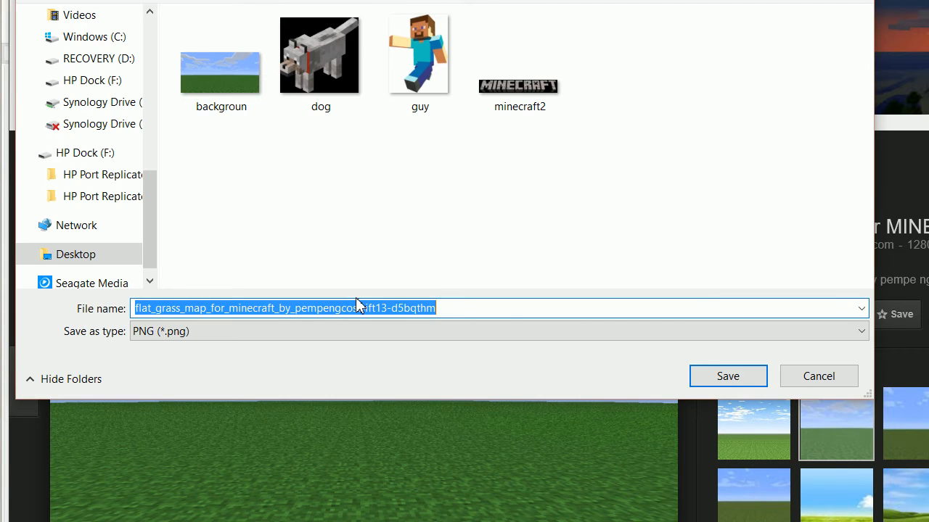
{"action": "type", "text": "background"}
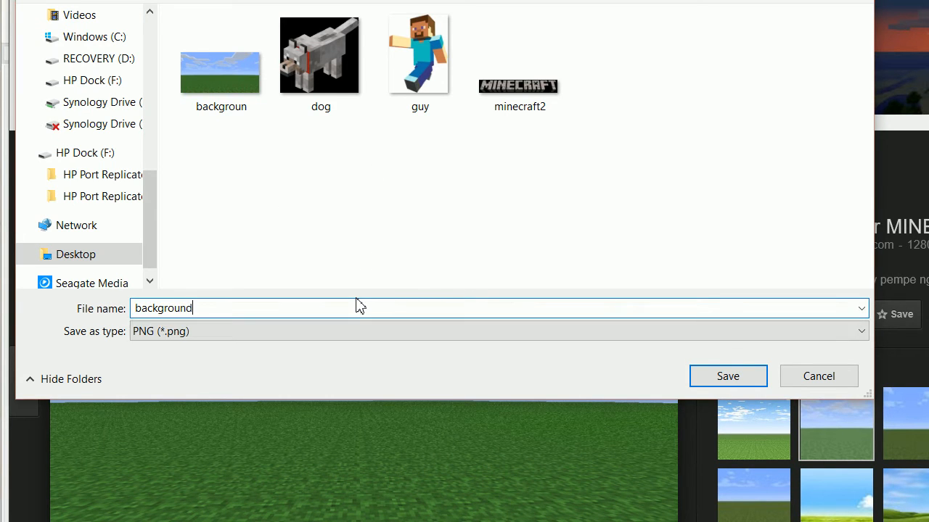
{"action": "left_click", "coordinate": [727, 376]}
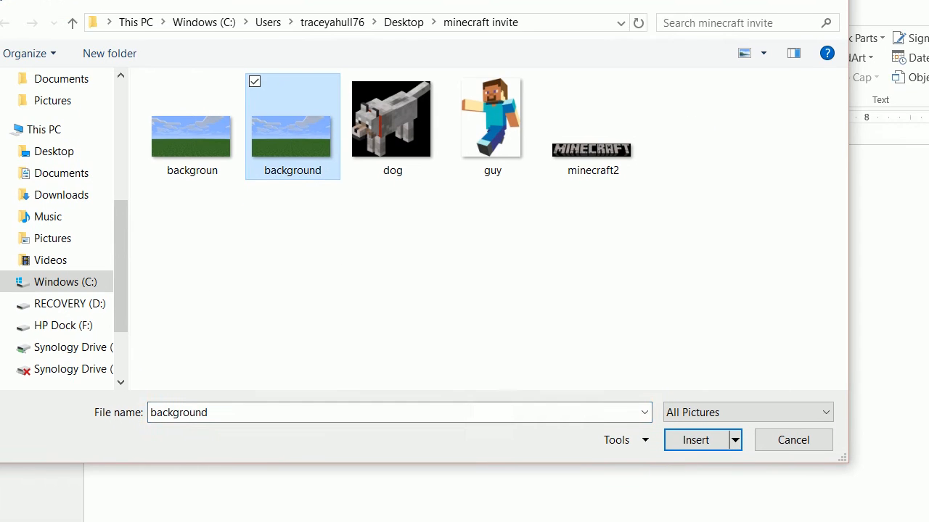
- Insert the 'background' picture and set its wrapping to In Front of Text
{"action": "left_click", "coordinate": [695, 439]}
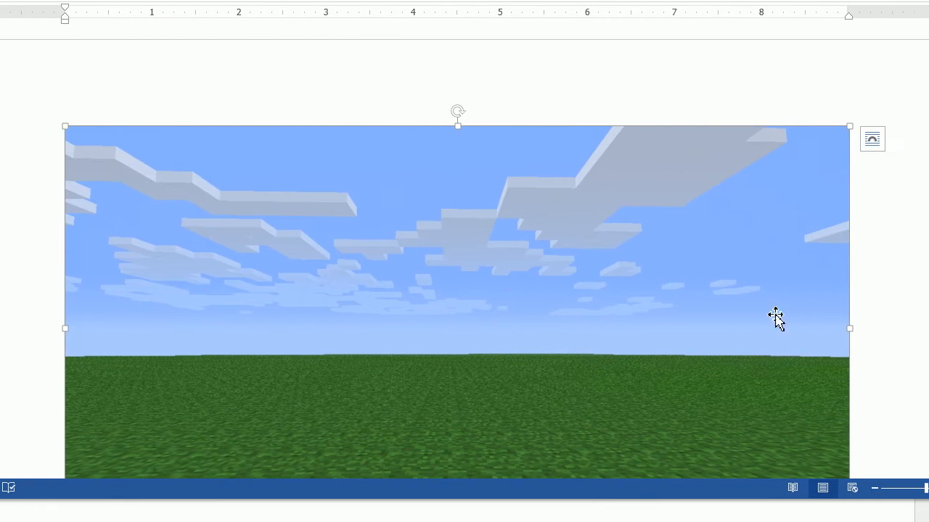
{"action": "left_click", "coordinate": [871, 138]}
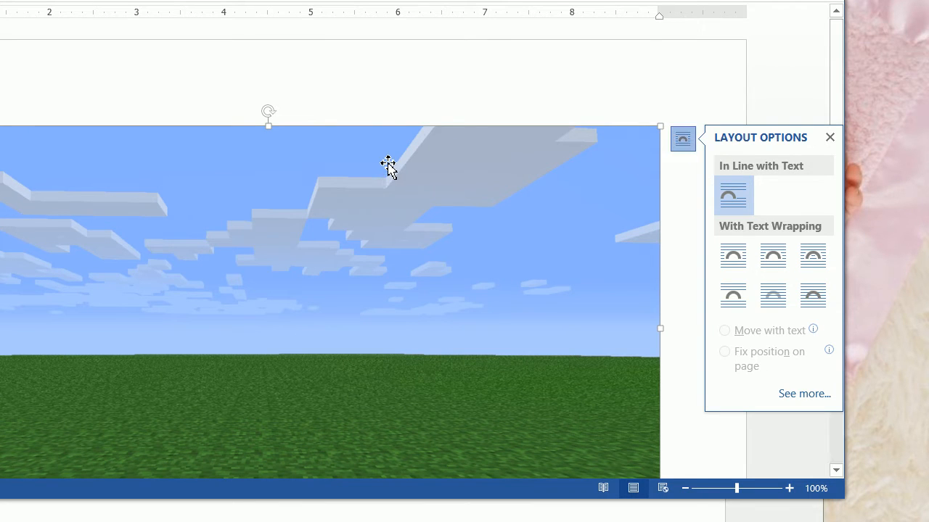
{"action": "right_click", "coordinate": [389, 164]}
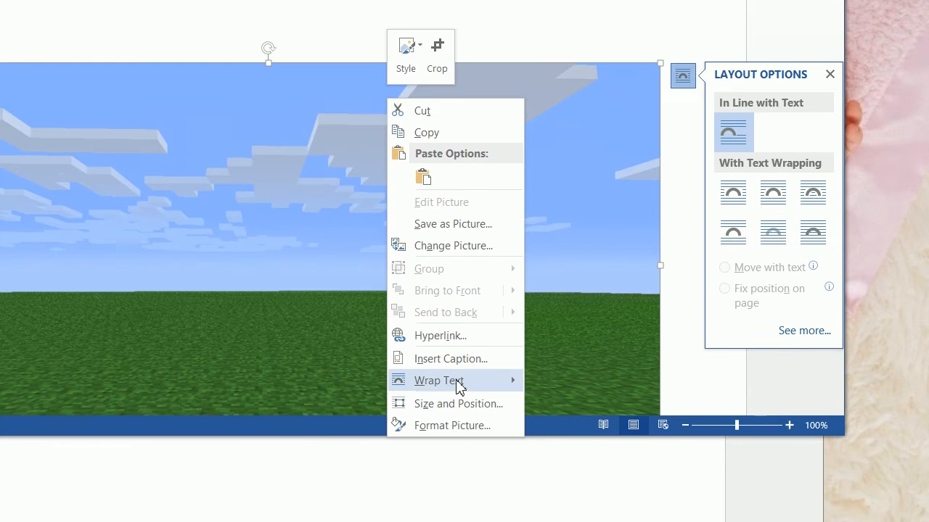
{"action": "left_click", "coordinate": [438, 380]}
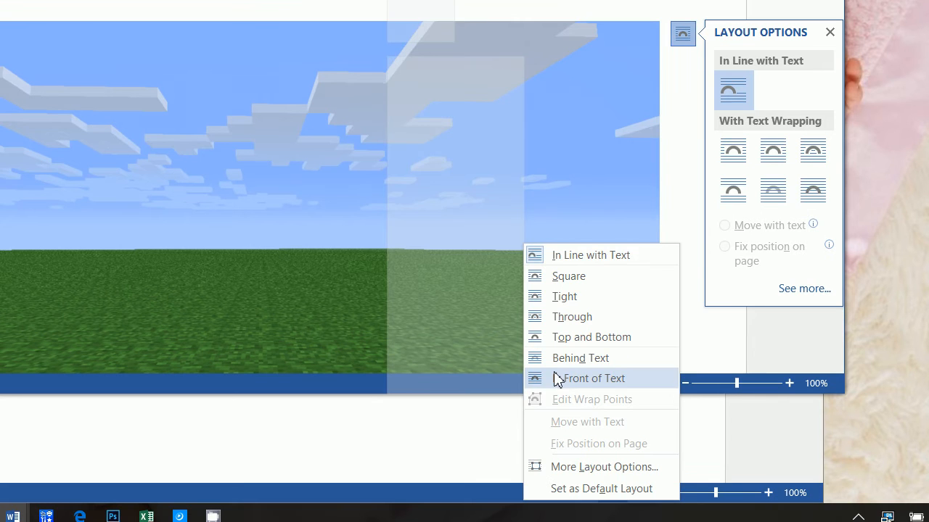
{"action": "left_click", "coordinate": [589, 378]}
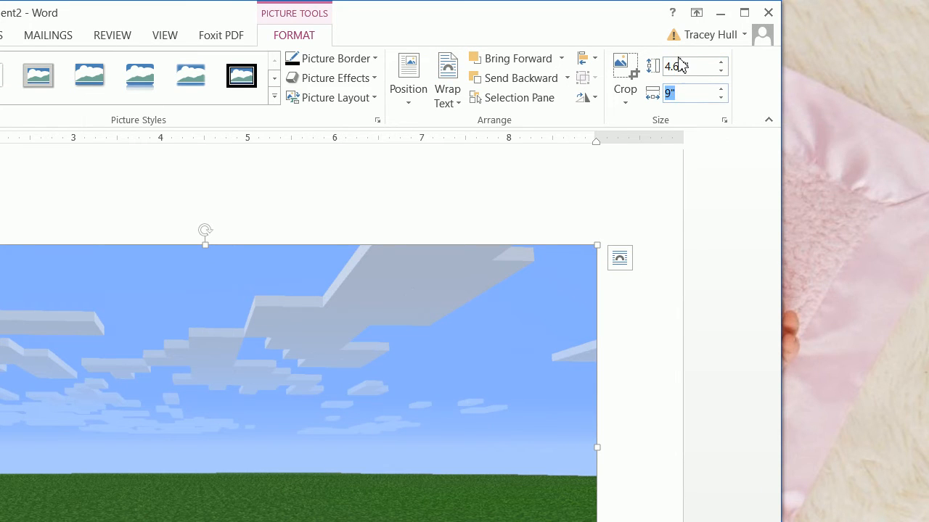
{"action": "mouse_move", "coordinate": [693, 66]}
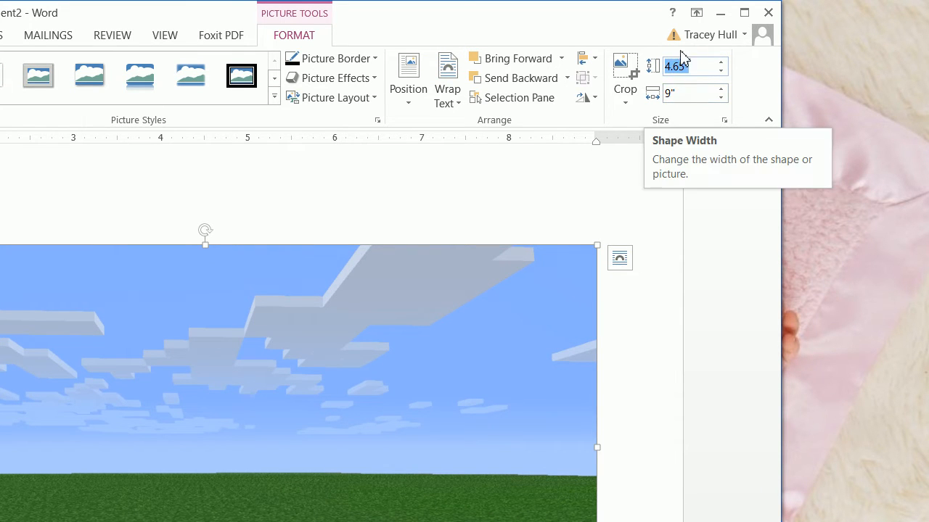
- Drag the sky picture's right edge until it is about 5 by 7.24 inches
{"action": "left_click", "coordinate": [679, 66]}
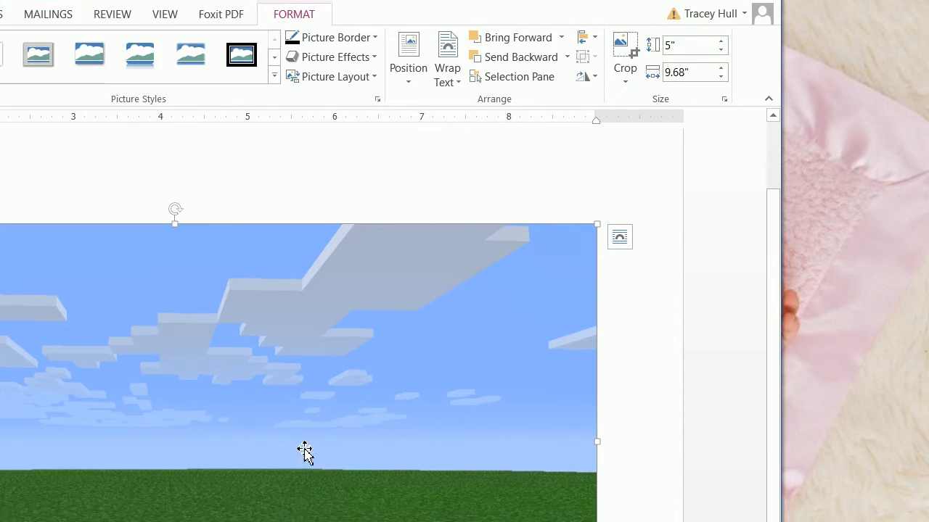
{"action": "scroll", "scroll_direction": "down", "scroll_amount": 3}
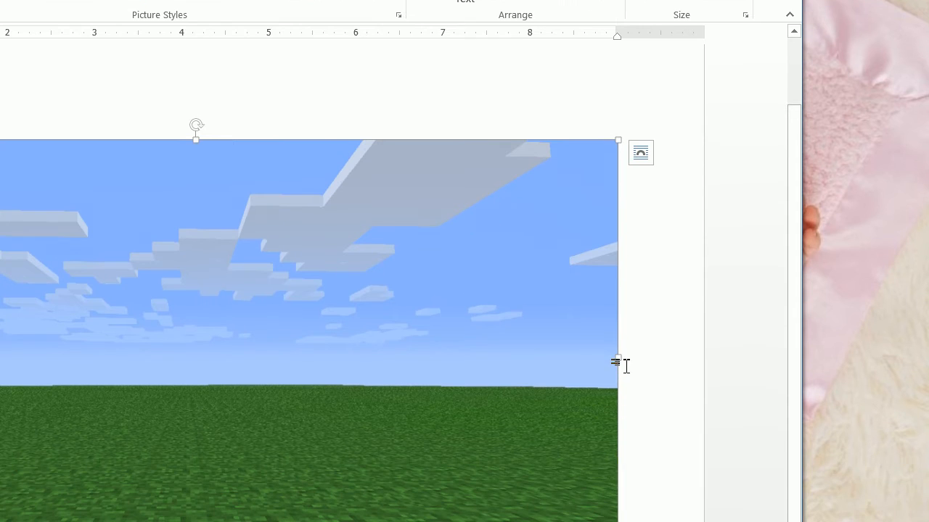
{"action": "left_click_drag", "start_coordinate": [618, 363], "coordinate": [510, 356]}
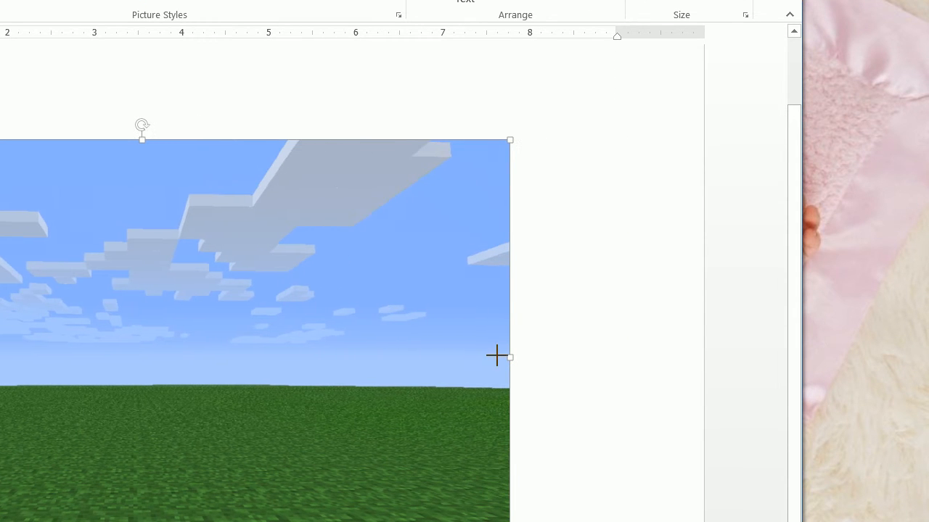
{"action": "left_click_drag", "start_coordinate": [510, 356], "coordinate": [441, 356]}
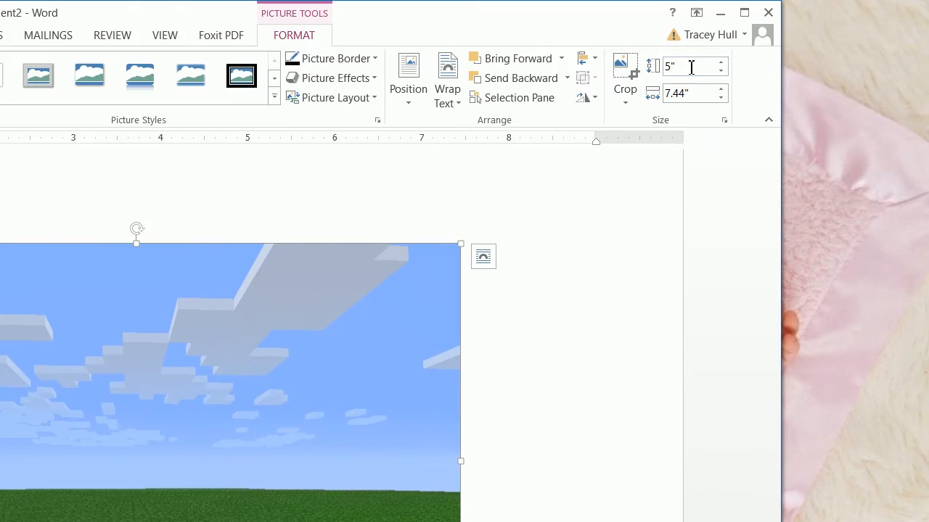
{"action": "scroll", "scroll_direction": "down", "scroll_amount": 3}
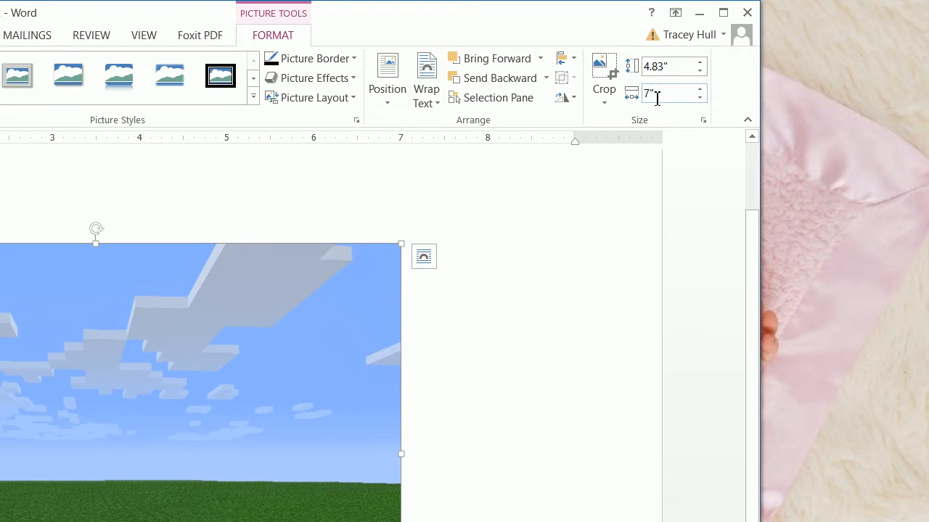
{"action": "mouse_move", "coordinate": [665, 65]}
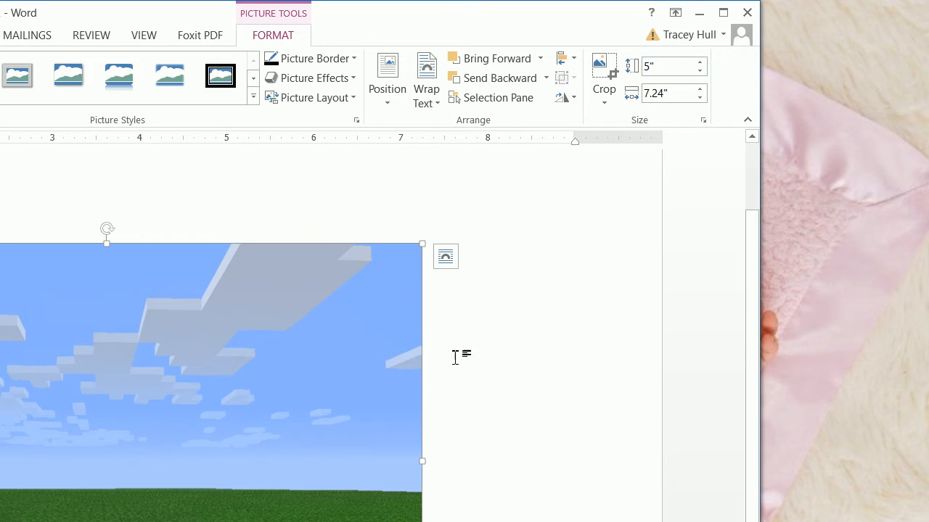
{"action": "scroll", "scroll_direction": "down", "scroll_amount": 3}
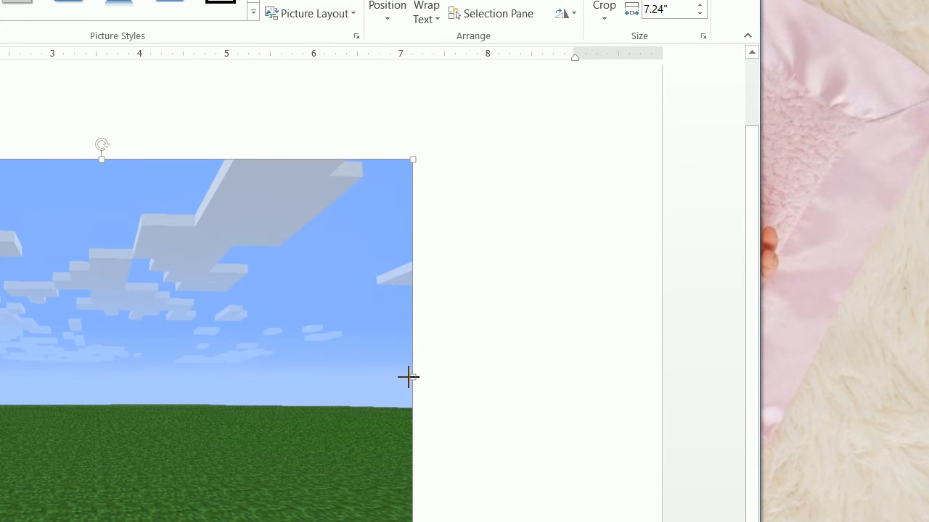
{"action": "left_click_drag", "start_coordinate": [412, 377], "coordinate": [397, 377]}
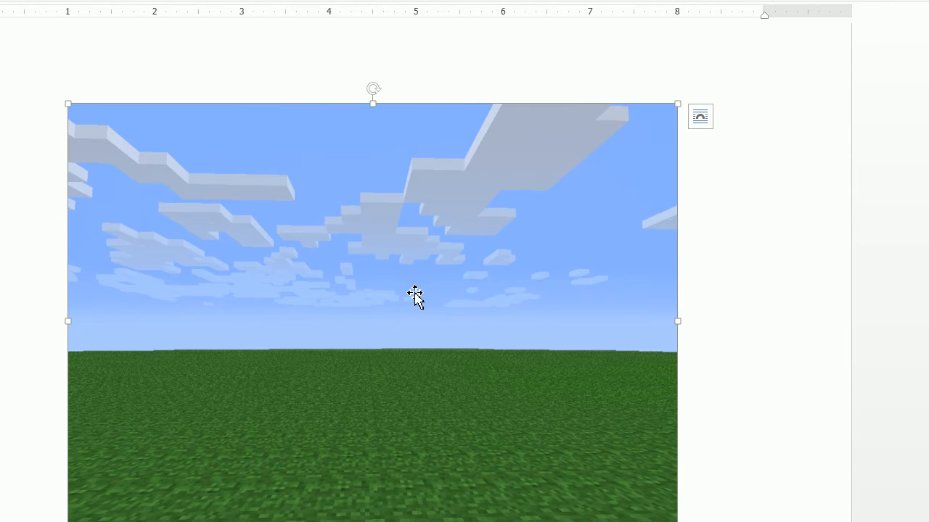
- Apply a thin black border to the sky picture
{"action": "left_click", "coordinate": [498, 58]}
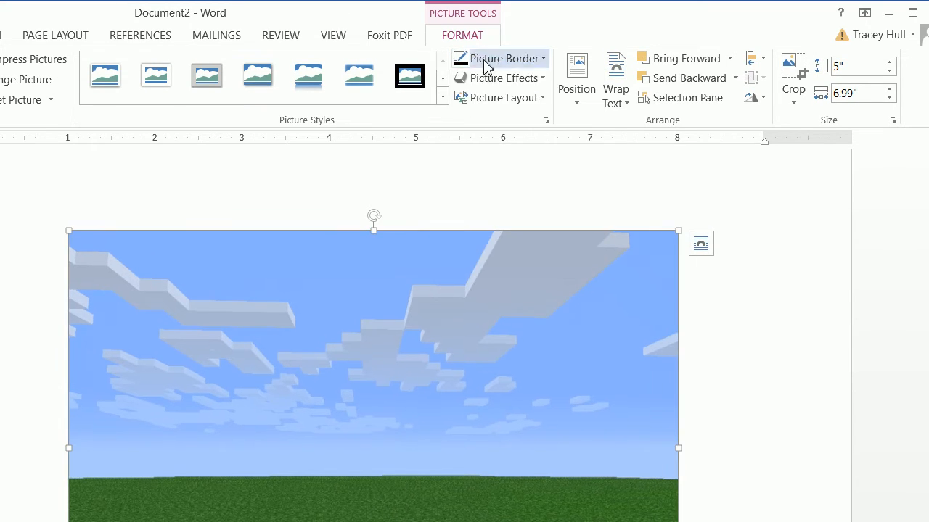
{"action": "left_click", "coordinate": [501, 58]}
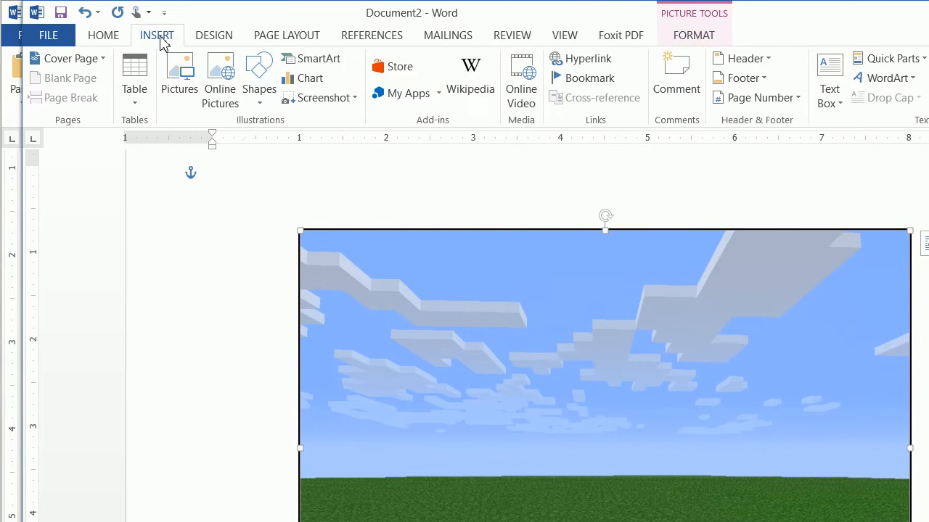
- Draw a rectangle over the sky picture and enter sizes 5 and 3.75 inches
{"action": "left_click", "coordinate": [259, 80]}
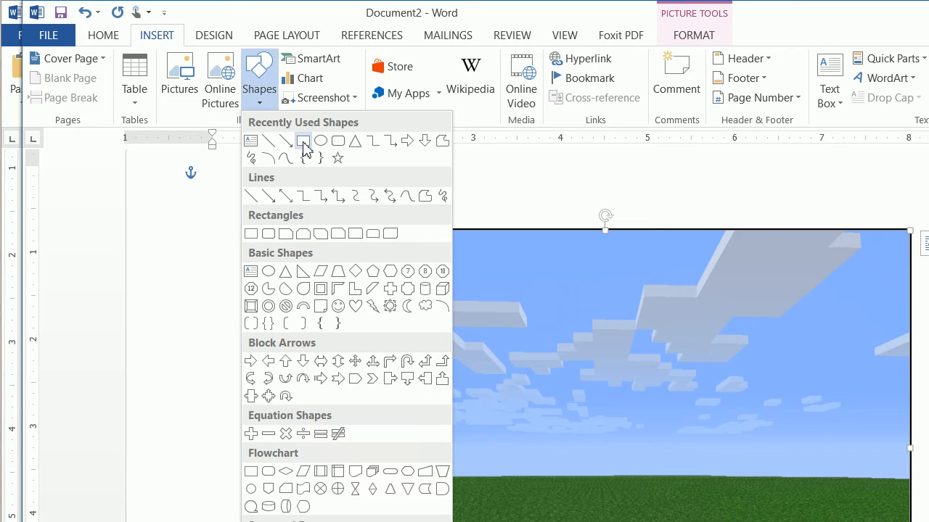
{"action": "left_click", "coordinate": [304, 141]}
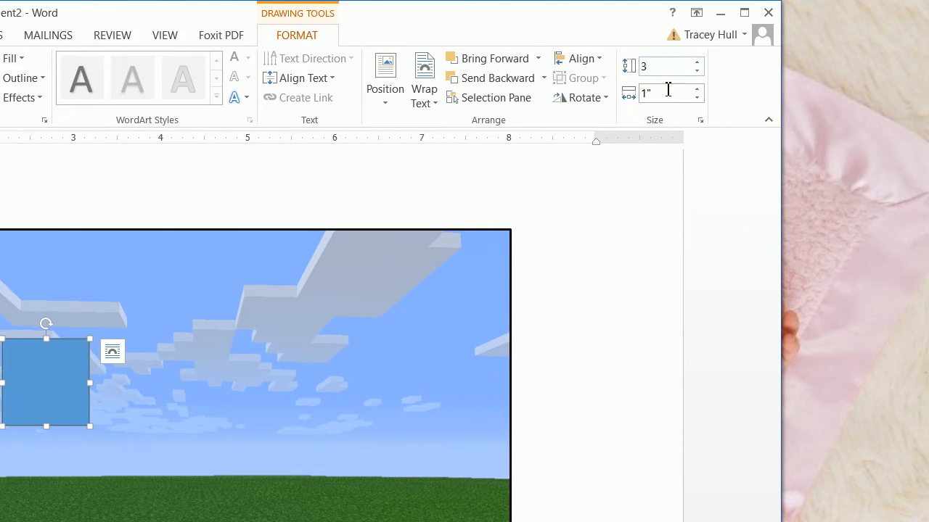
{"action": "type", "text": "5"}
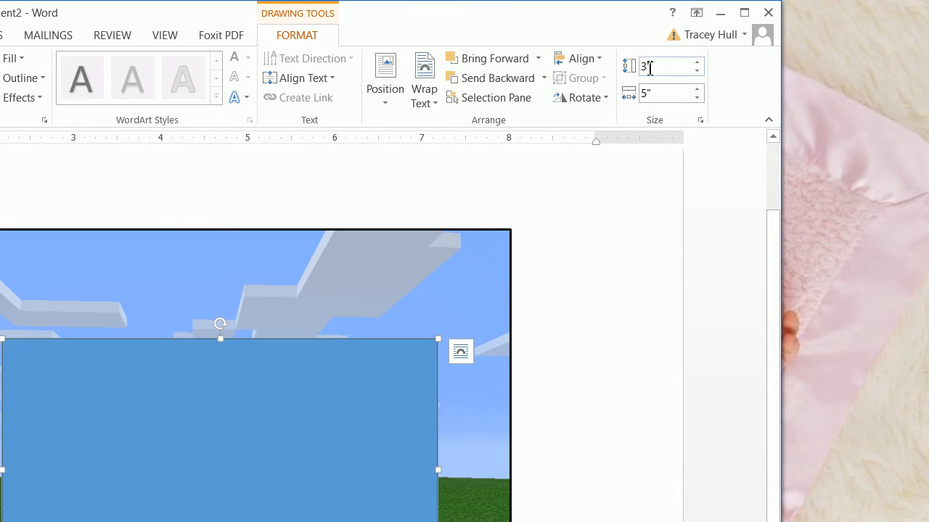
{"action": "type", "text": "3.75"}
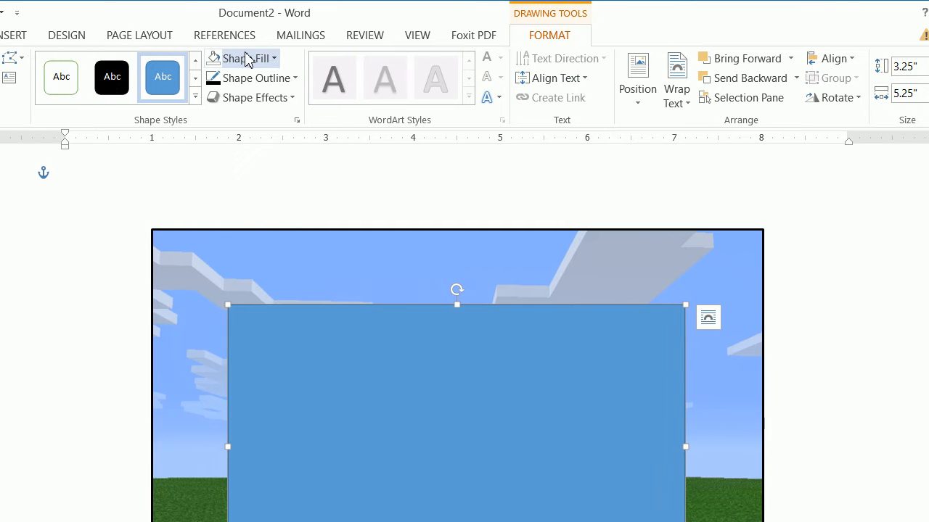
{"action": "mouse_move", "coordinate": [254, 78]}
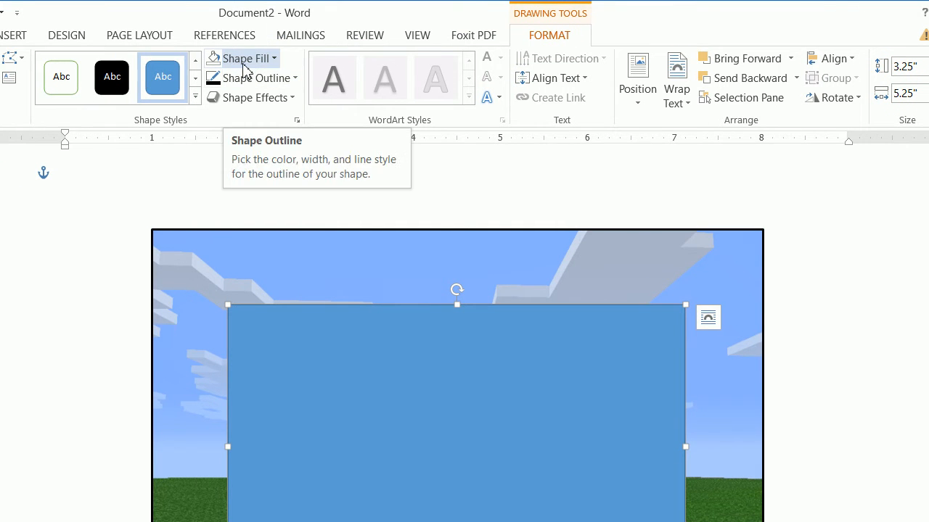
- Fill the rectangle with light gray and adjust its outline settings
{"action": "left_click", "coordinate": [243, 58]}
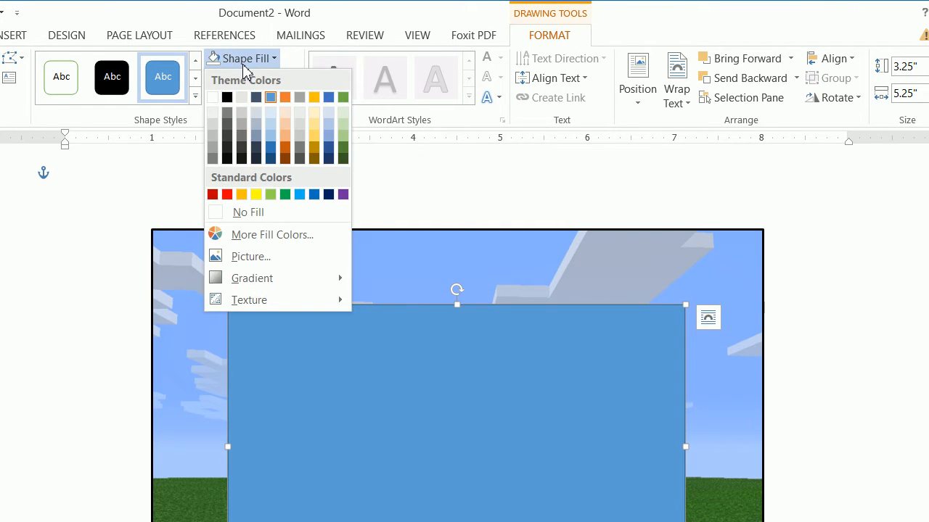
{"action": "left_click", "coordinate": [299, 137]}
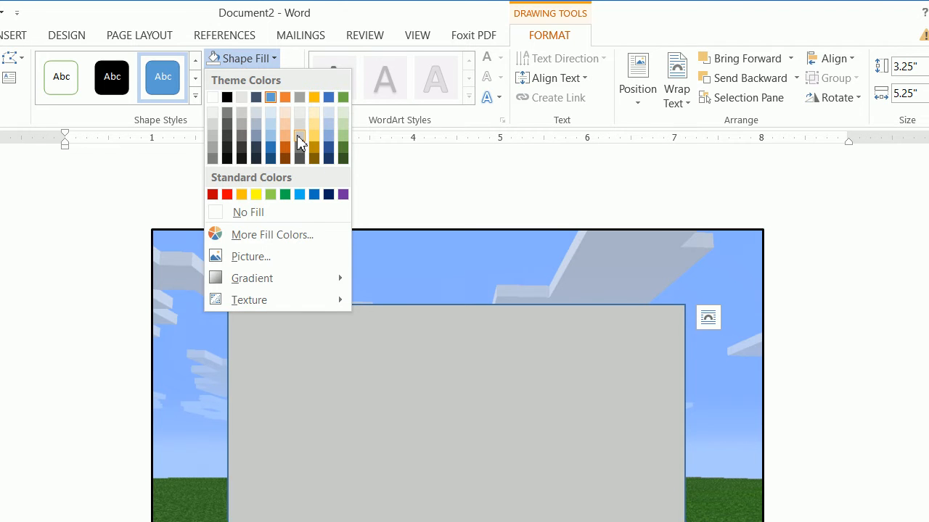
{"action": "mouse_move", "coordinate": [300, 132]}
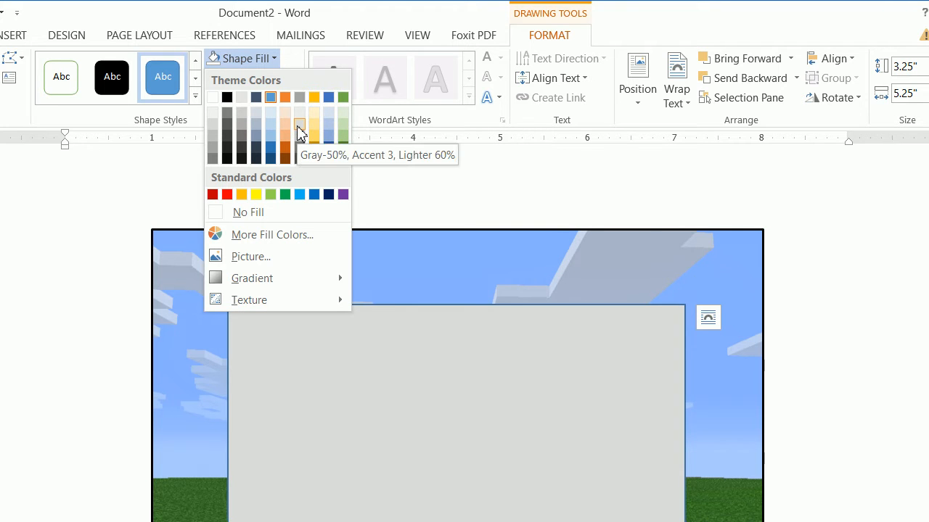
{"action": "left_click", "coordinate": [242, 124]}
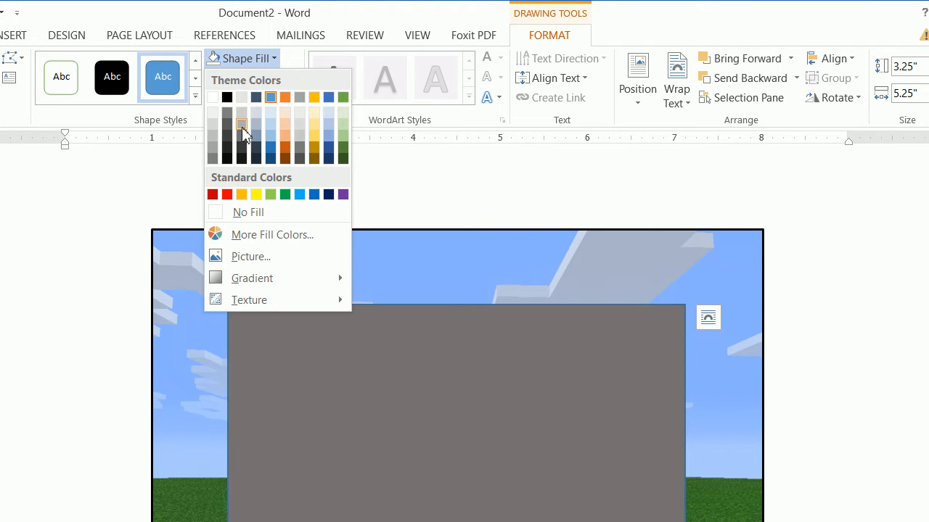
{"action": "left_click", "coordinate": [241, 114]}
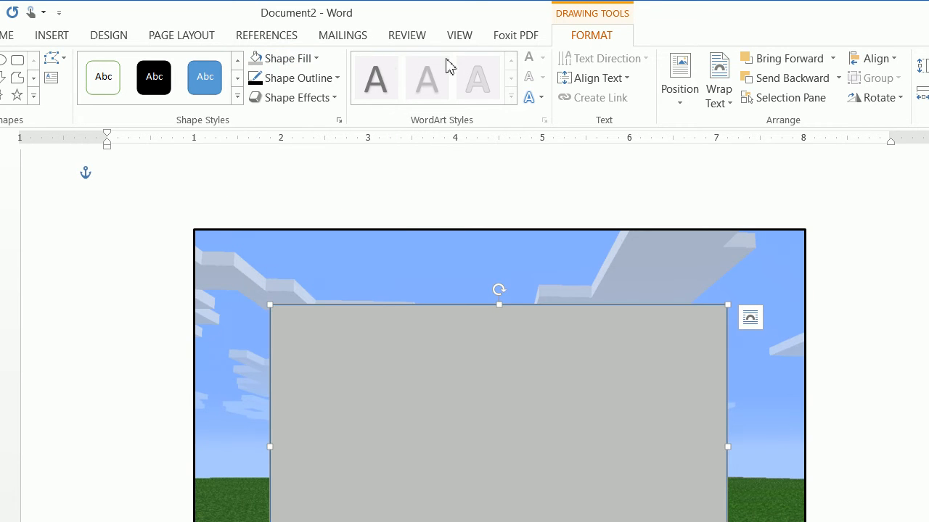
{"action": "left_click", "coordinate": [290, 77]}
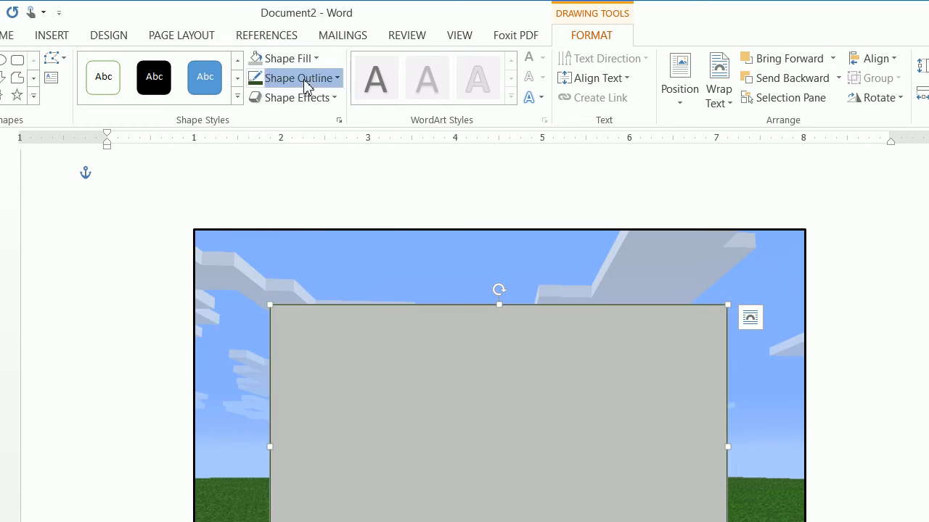
{"action": "left_click", "coordinate": [289, 78]}
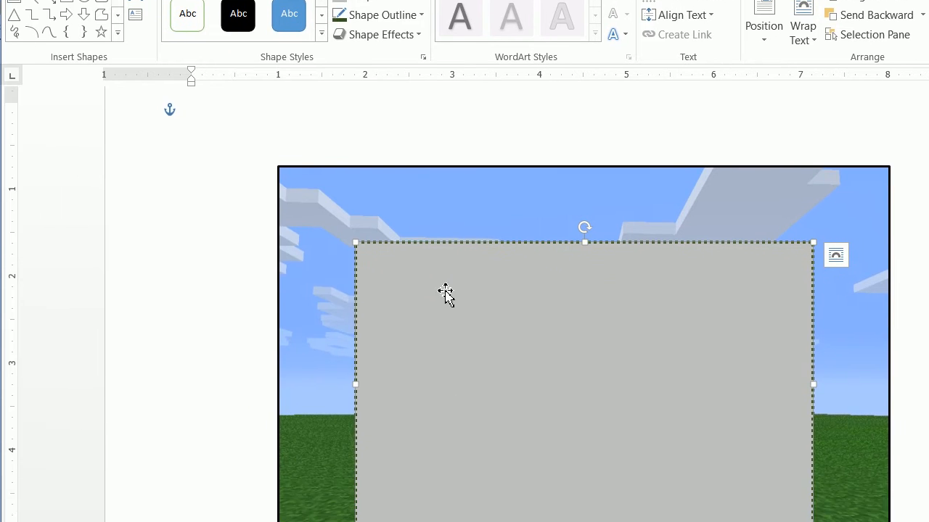
- Draw a text box and type 'You're invited to Cole's 7th Birthday at Lucky Strike'
{"action": "left_click", "coordinate": [51, 34]}
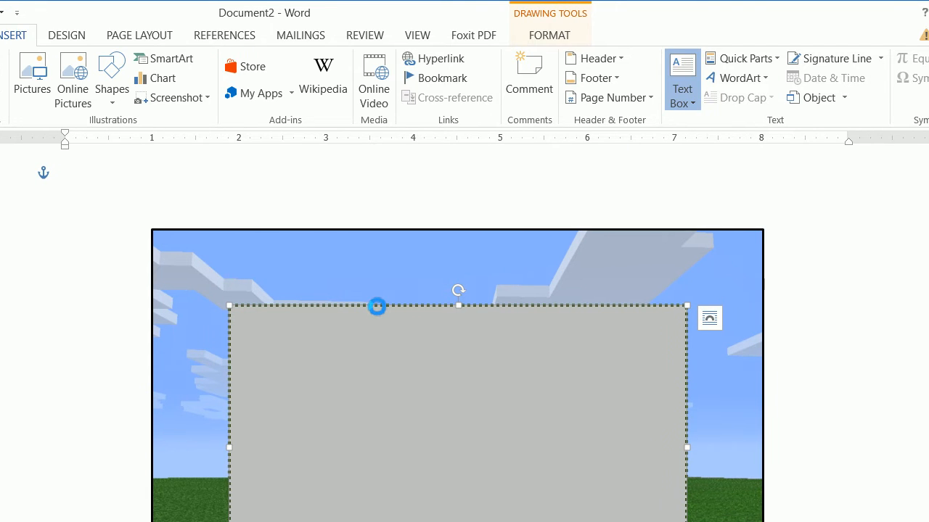
{"action": "left_click", "coordinate": [681, 79]}
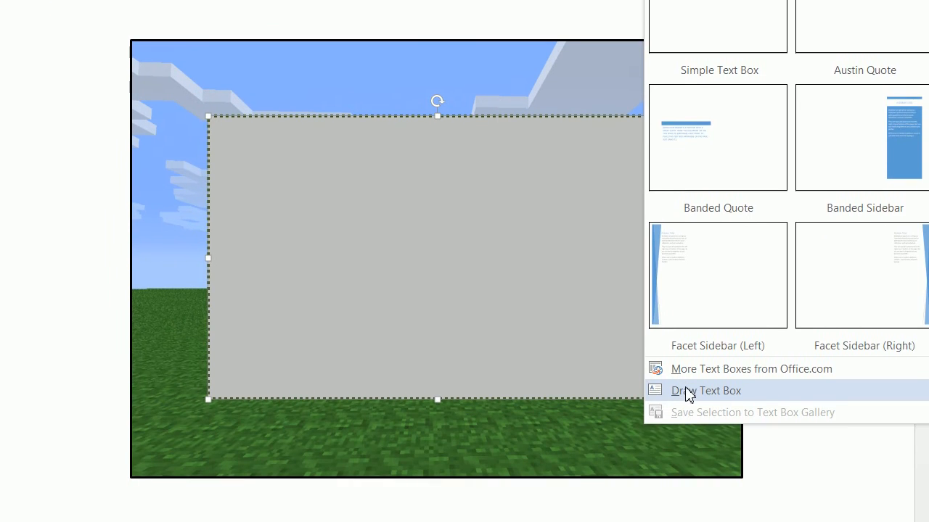
{"action": "left_click", "coordinate": [706, 390]}
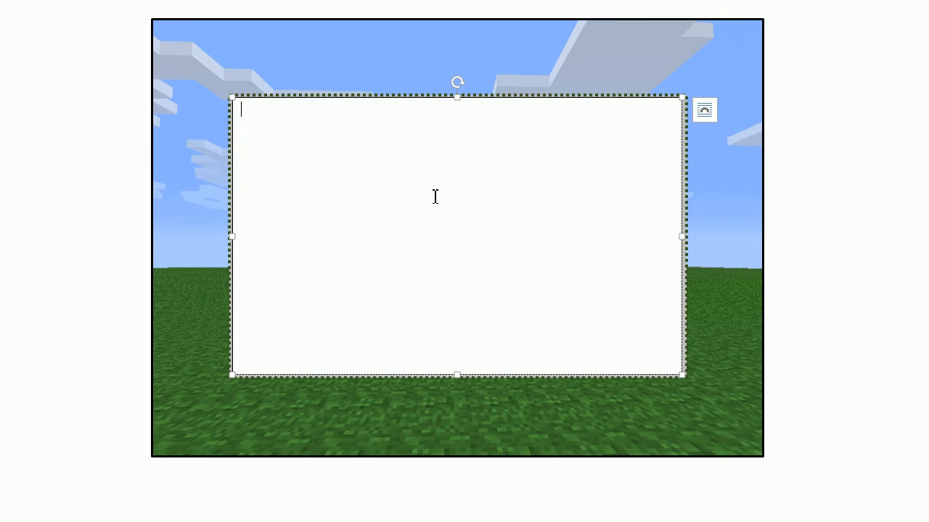
{"action": "type", "text": "Youre In"}
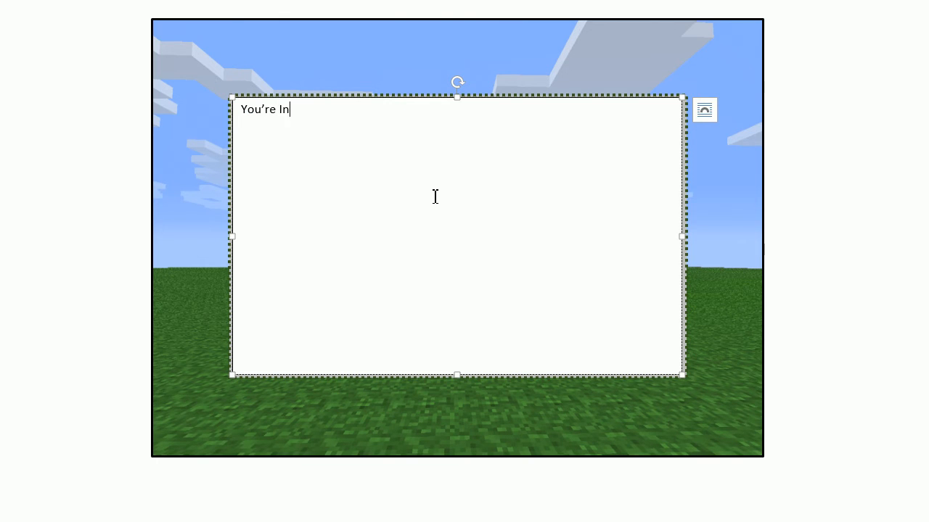
{"action": "type", "text": "ui"}
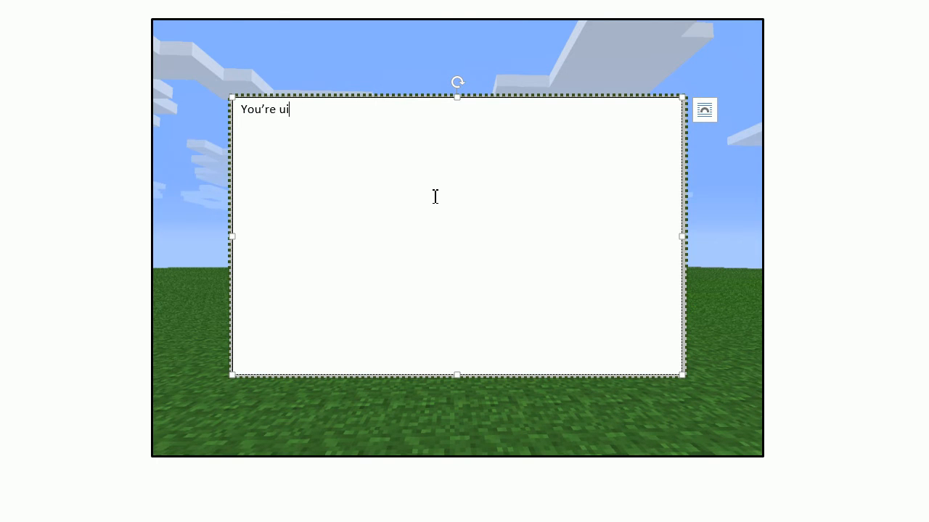
{"action": "type", "text": "nvited to"}
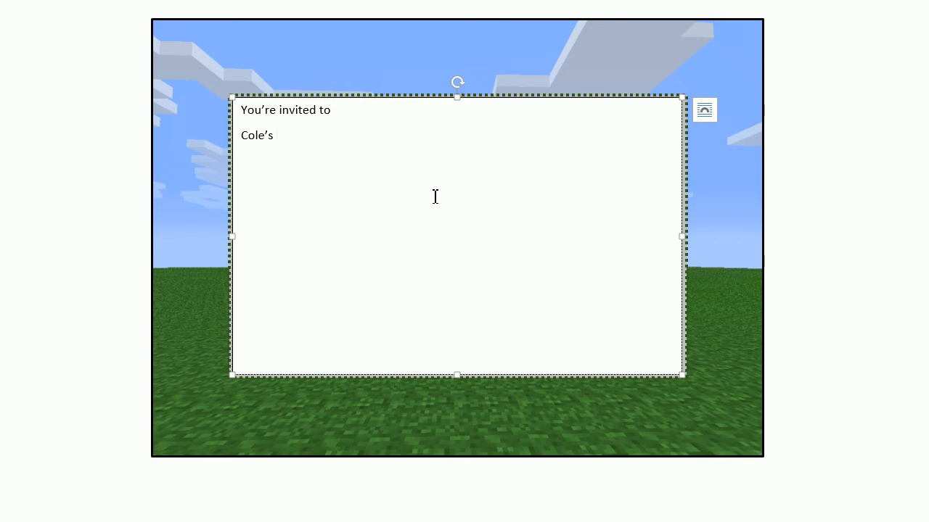
{"action": "type", "text": "7th Bior"}
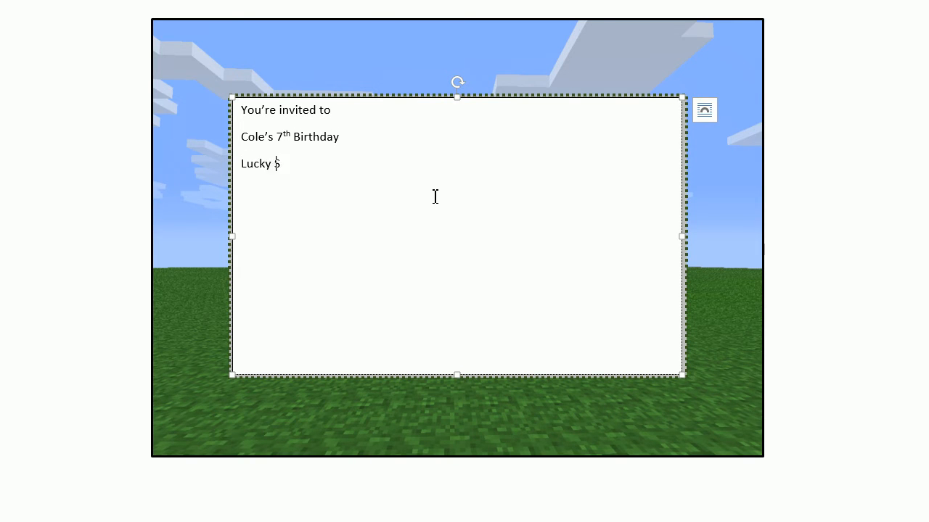
{"action": "type", "text": "Strike"}
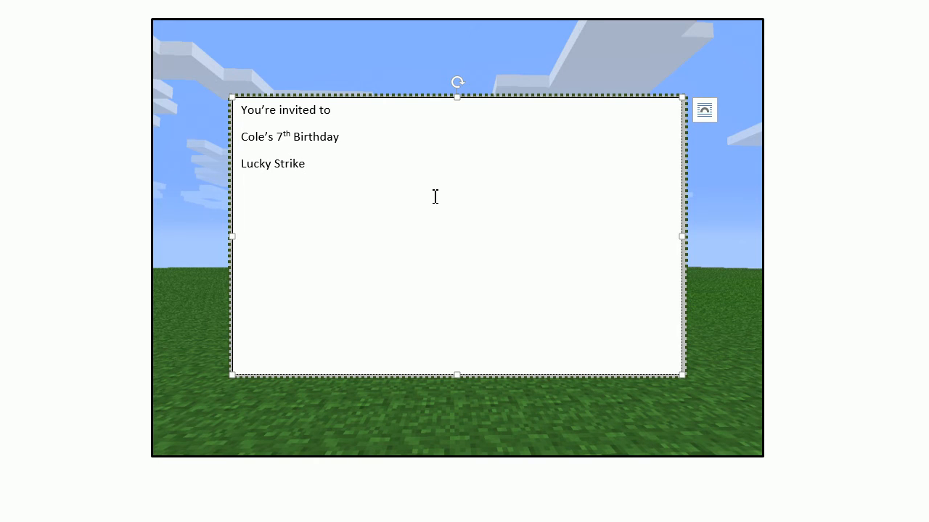
{"action": "left_click", "coordinate": [310, 163]}
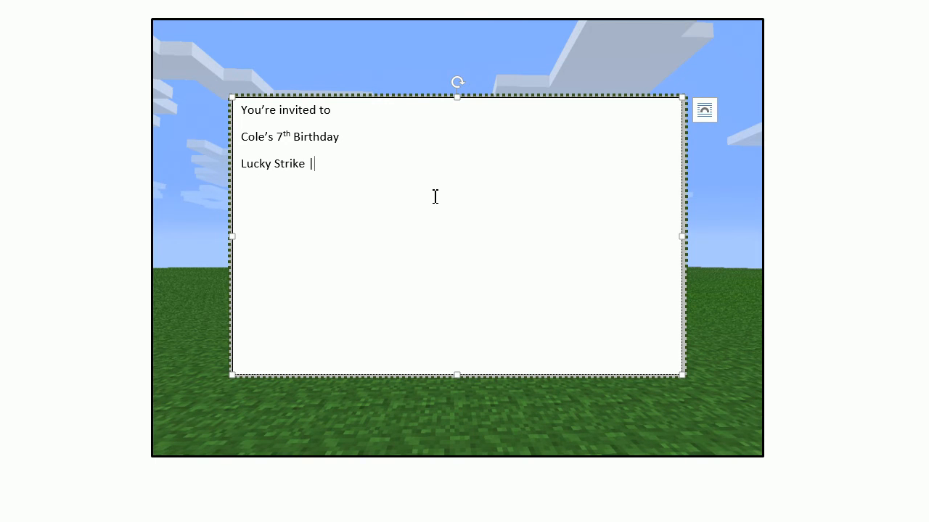
{"action": "key", "text": "backspace"}
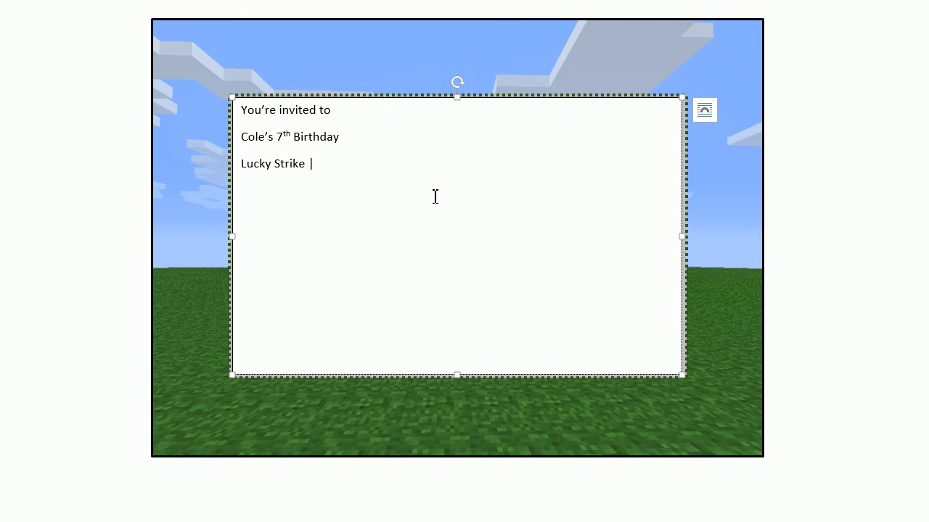
- Add the address '700 Bellevue Way NE Suite 250' and 'Lincoln Square Mall'
{"action": "type", "text": "700 Belle"}
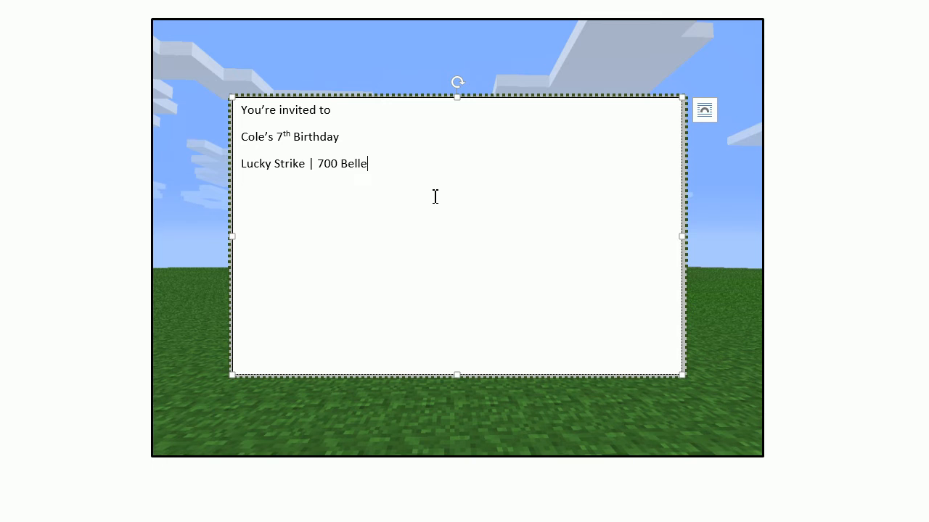
{"action": "type", "text": "vue Way NE S"}
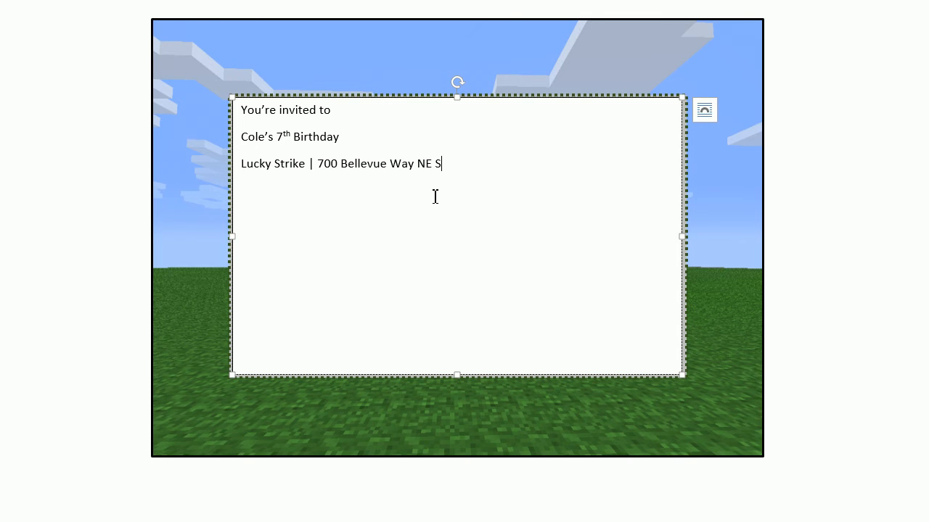
{"action": "type", "text": "uite 2"}
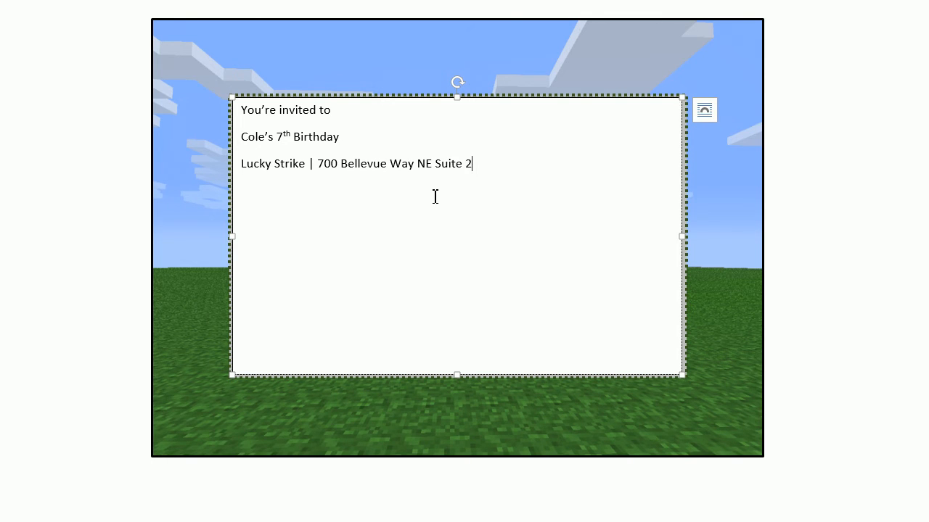
{"action": "type", "text": "50"}
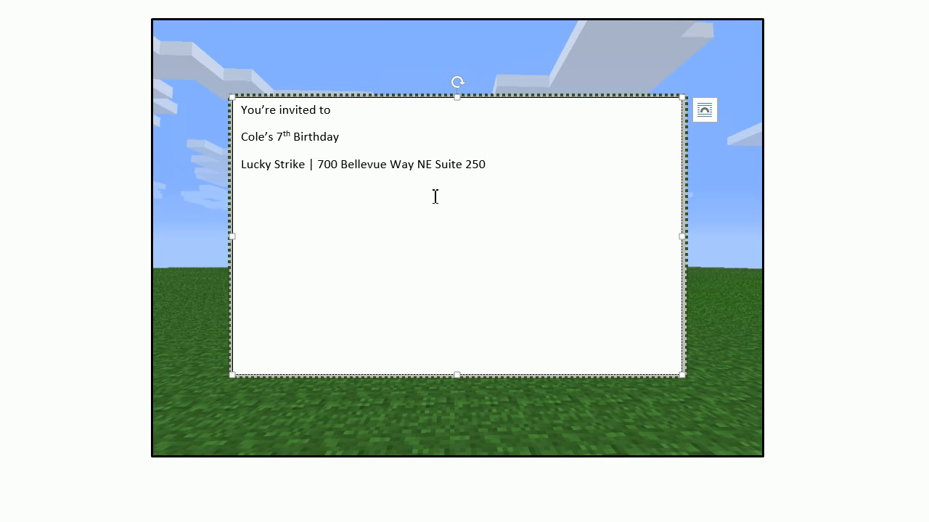
{"action": "type", "text": "Lincol"}
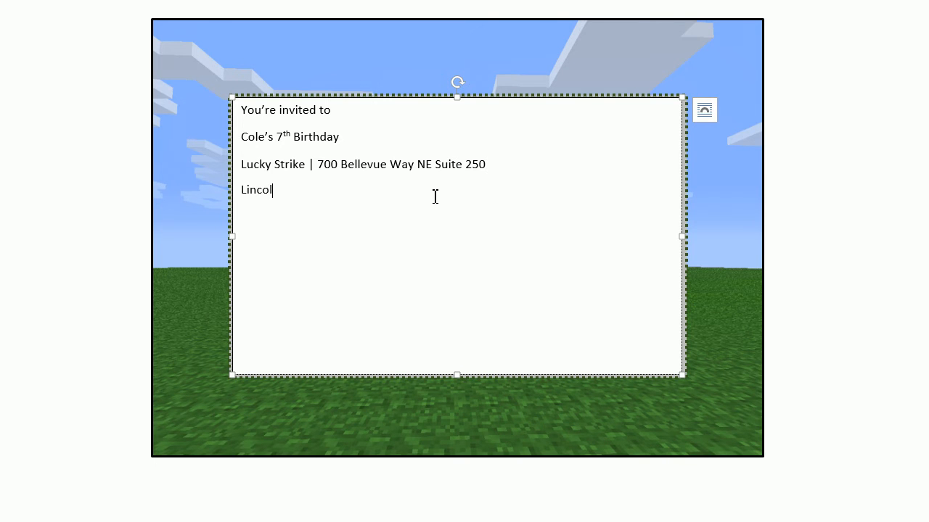
{"action": "type", "text": "n Sqyu"}
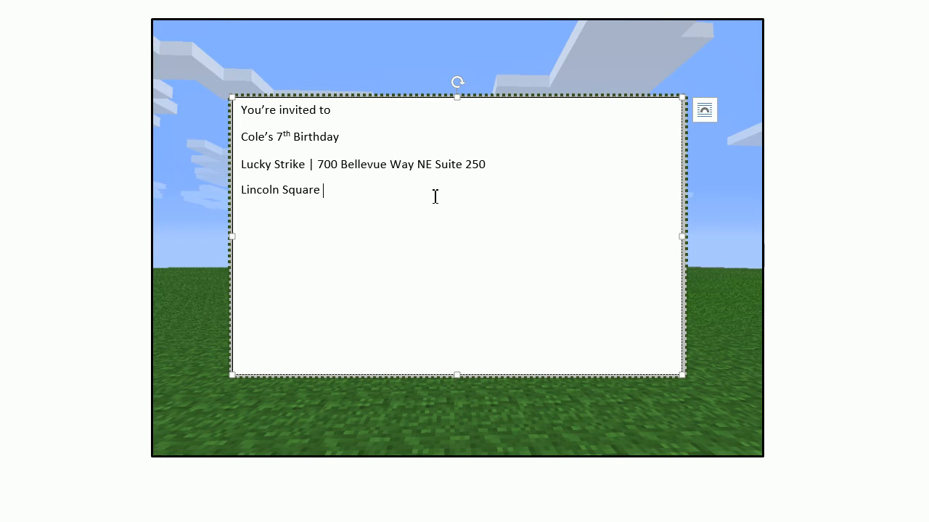
{"action": "type", "text": "Mall"}
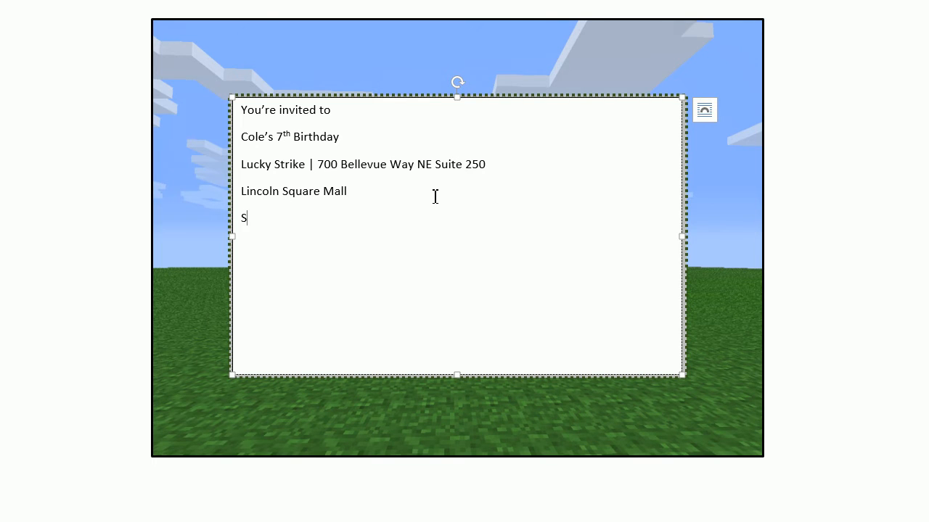
- Add the line 'Saturday September 17th 4:00pm - 7:00pm'
{"action": "type", "text": "aturday September"}
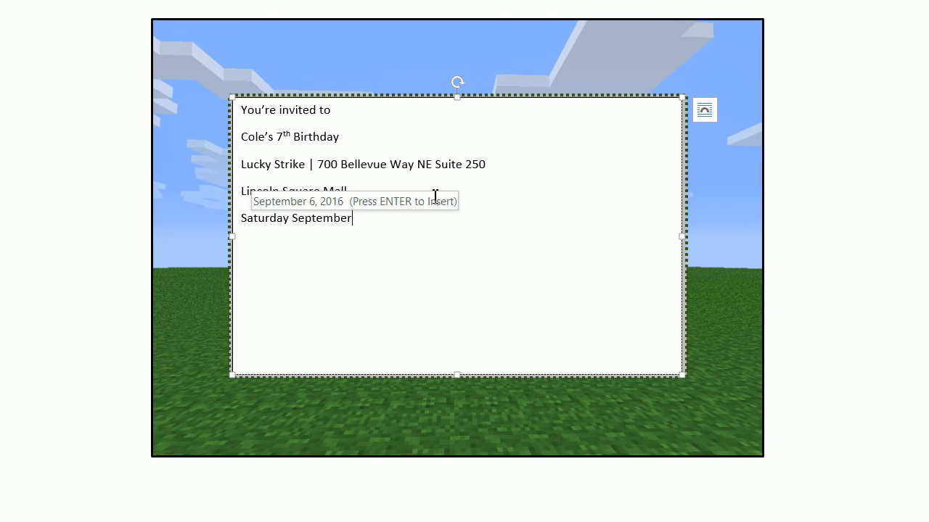
{"action": "type", "text": "17th"}
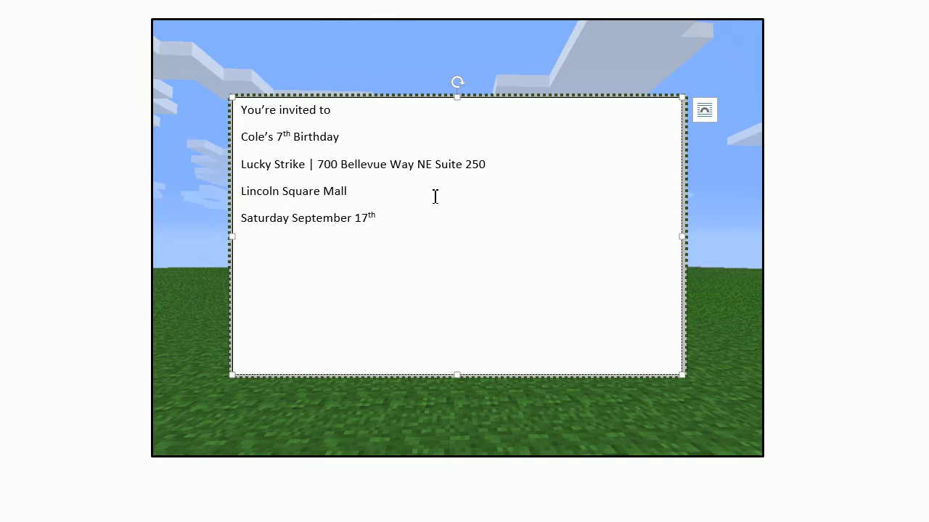
{"action": "type", "text": "4:00"}
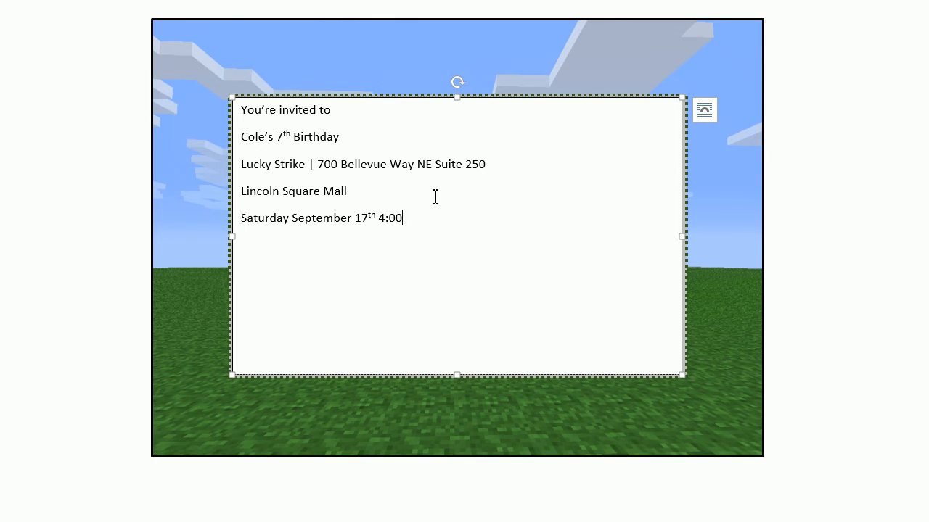
{"action": "type", "text": "pm -"}
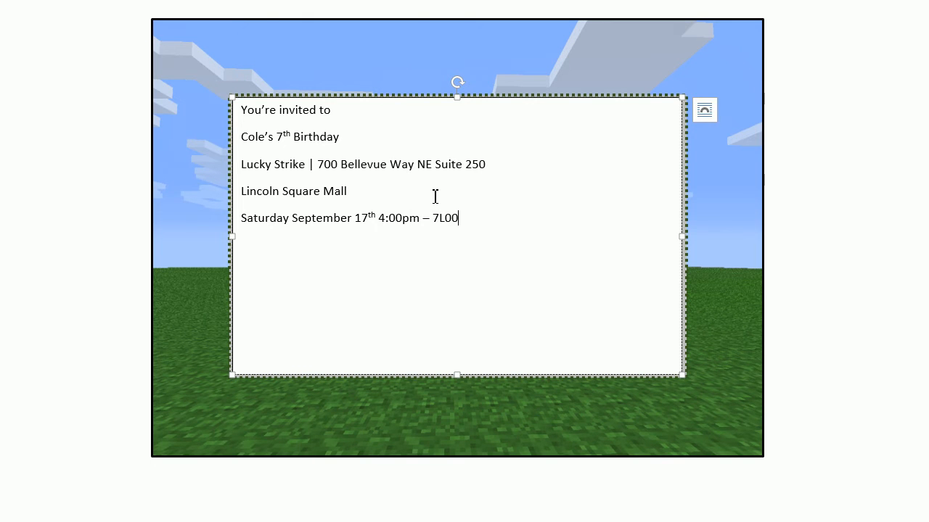
{"action": "type", "text": "7:00"}
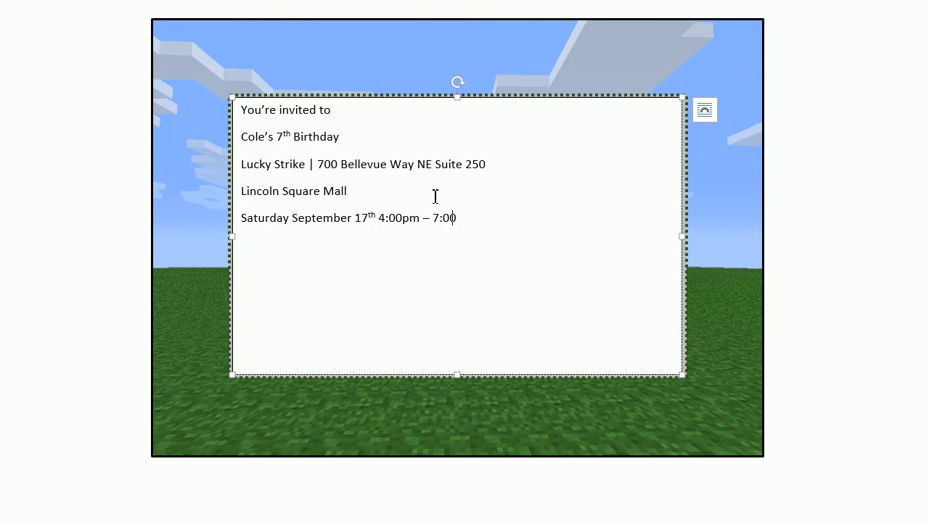
{"action": "type", "text": "pm"}
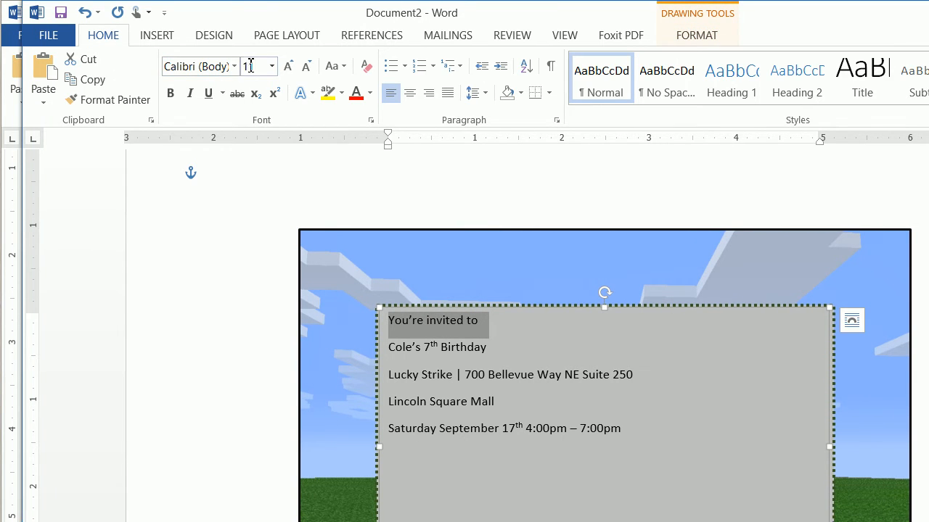
- Format the 'You're invited to' line as Eras Light ITC, 22 pt, centered
{"action": "left_click", "coordinate": [235, 66]}
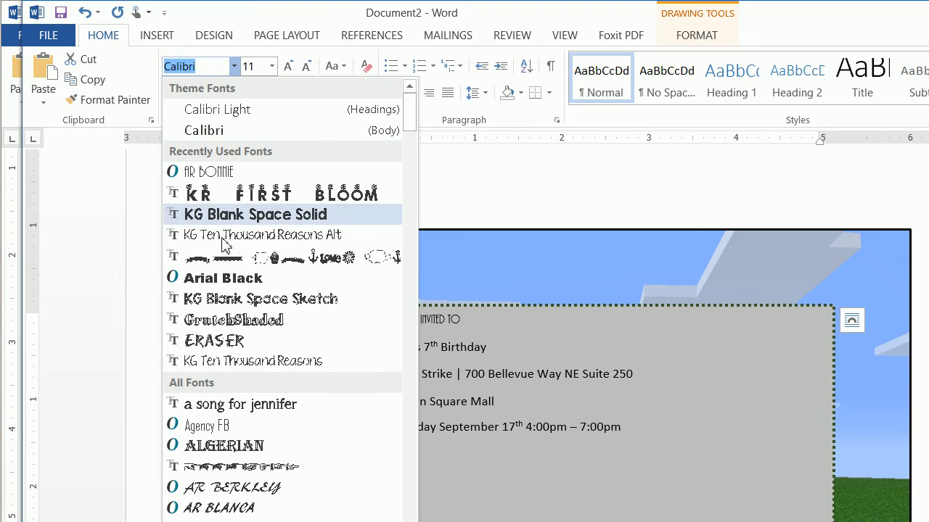
{"action": "scroll", "scroll_direction": "down", "scroll_amount": 3}
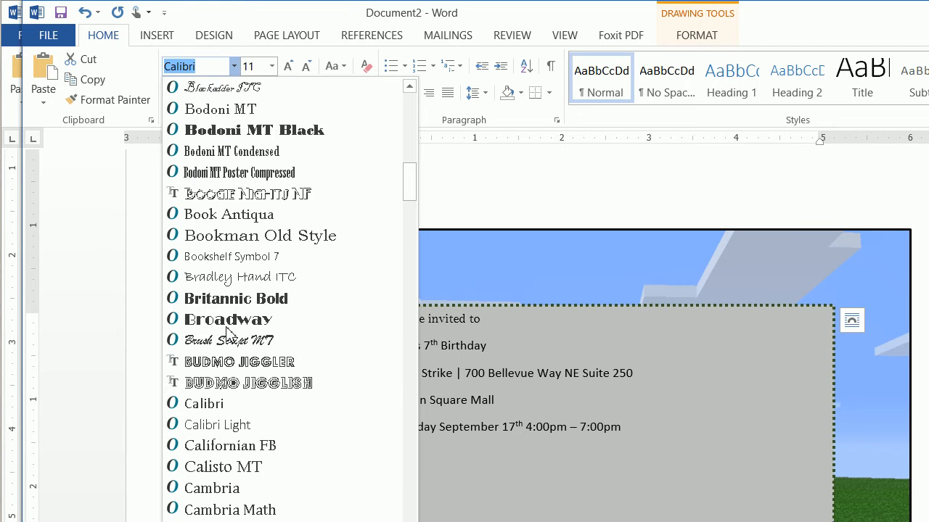
{"action": "scroll", "scroll_direction": "down", "scroll_amount": 3}
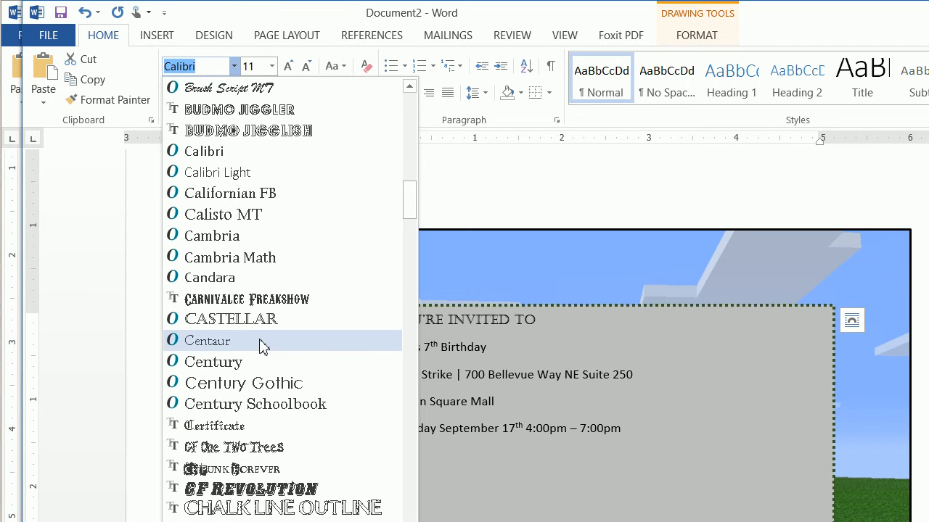
{"action": "scroll", "scroll_direction": "down", "scroll_amount": 3}
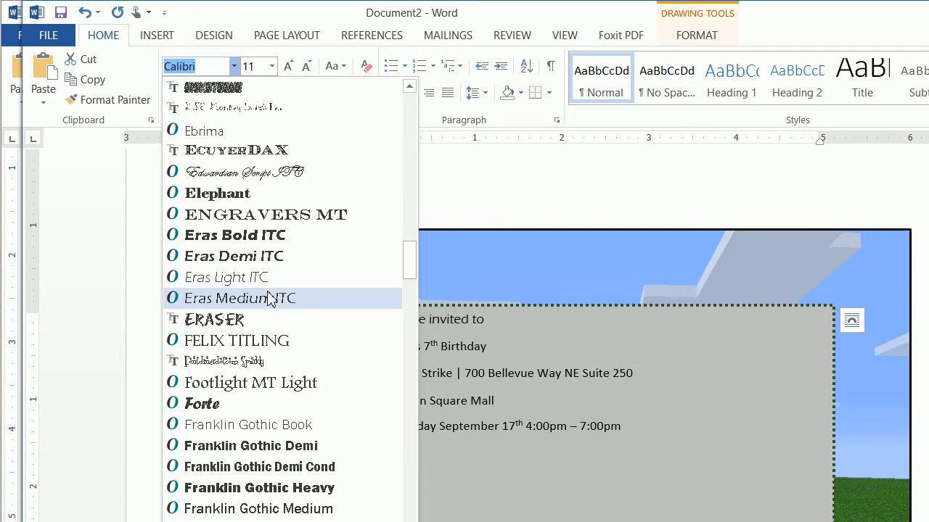
{"action": "mouse_move", "coordinate": [227, 277]}
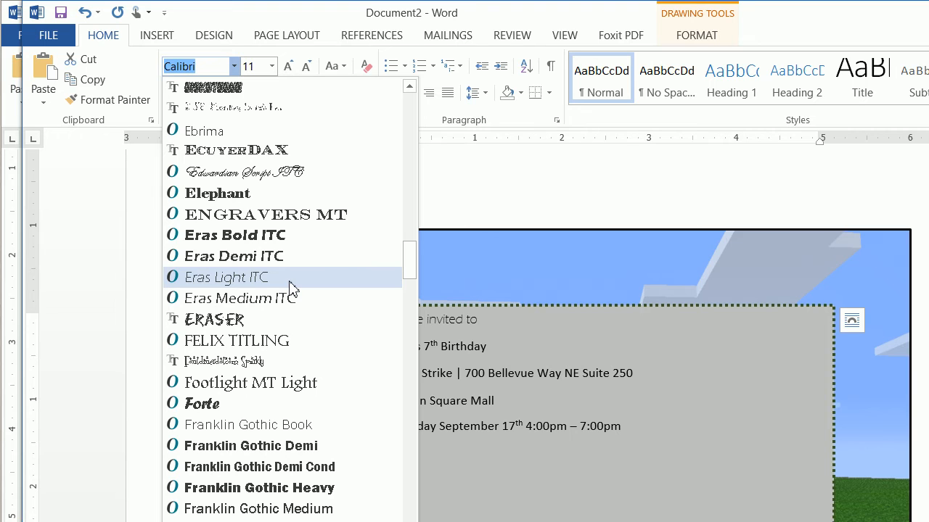
{"action": "left_click", "coordinate": [227, 277]}
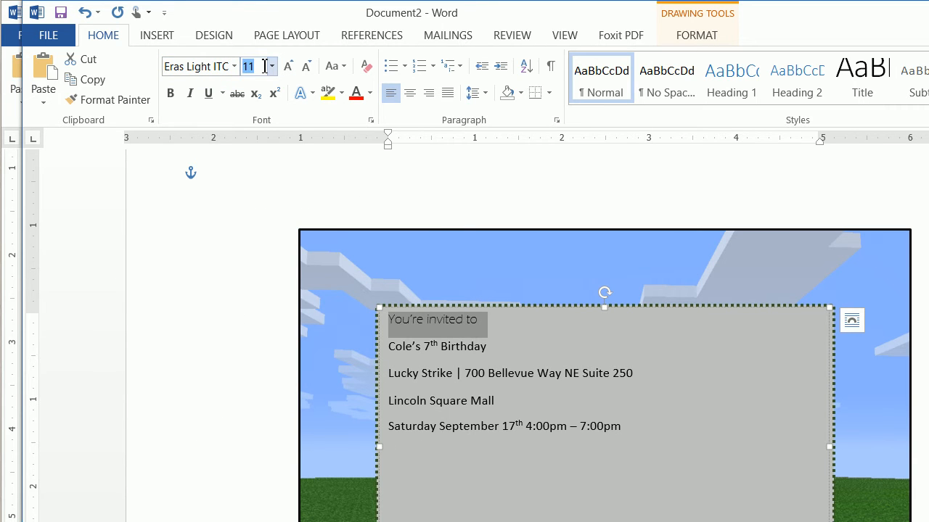
{"action": "type", "text": "22"}
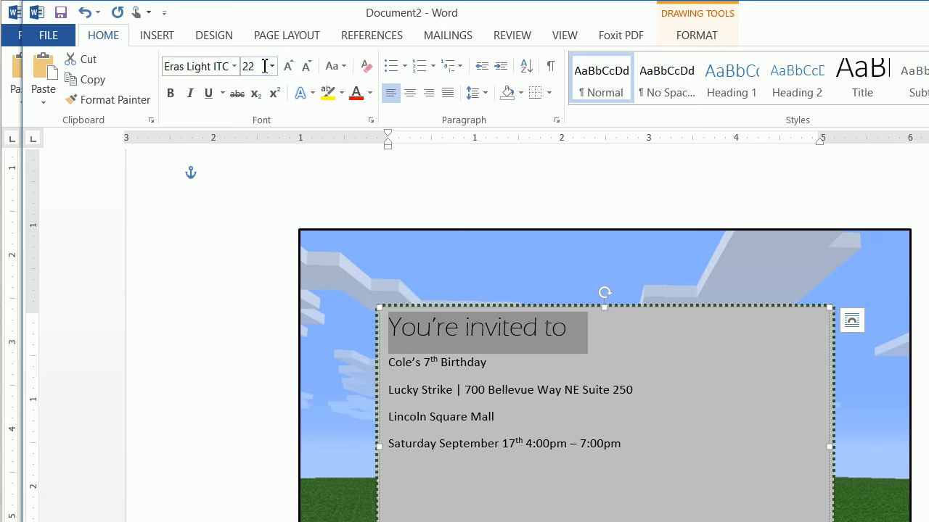
{"action": "left_click", "coordinate": [409, 92]}
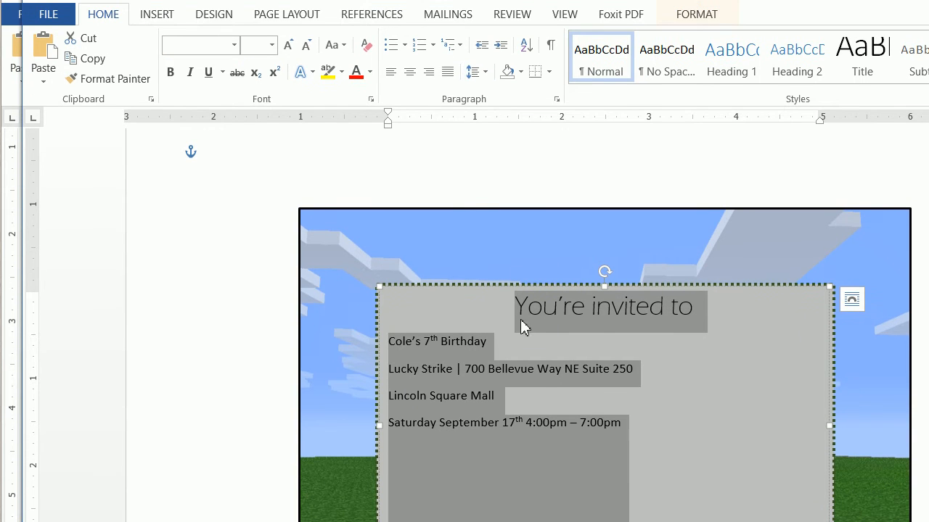
- Set the text's line spacing to Single in the Paragraph dialog
{"action": "left_click", "coordinate": [477, 92]}
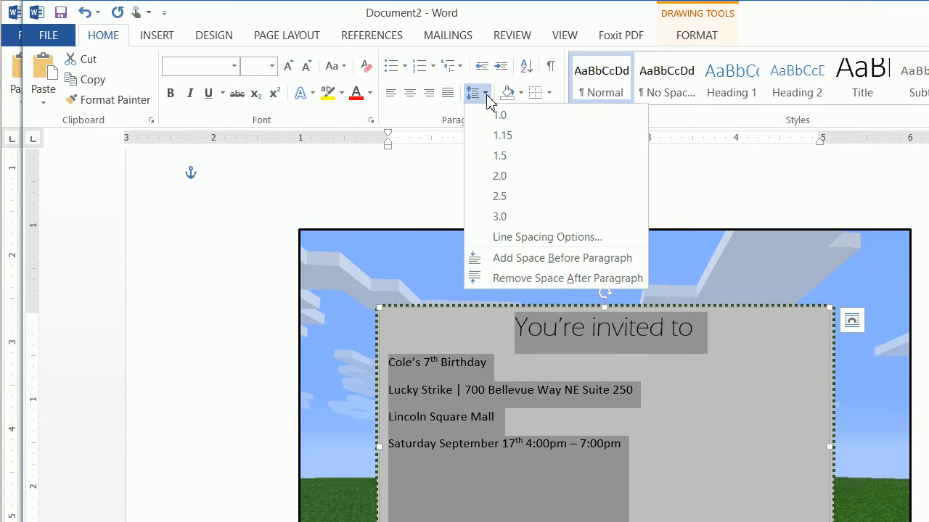
{"action": "left_click", "coordinate": [547, 237]}
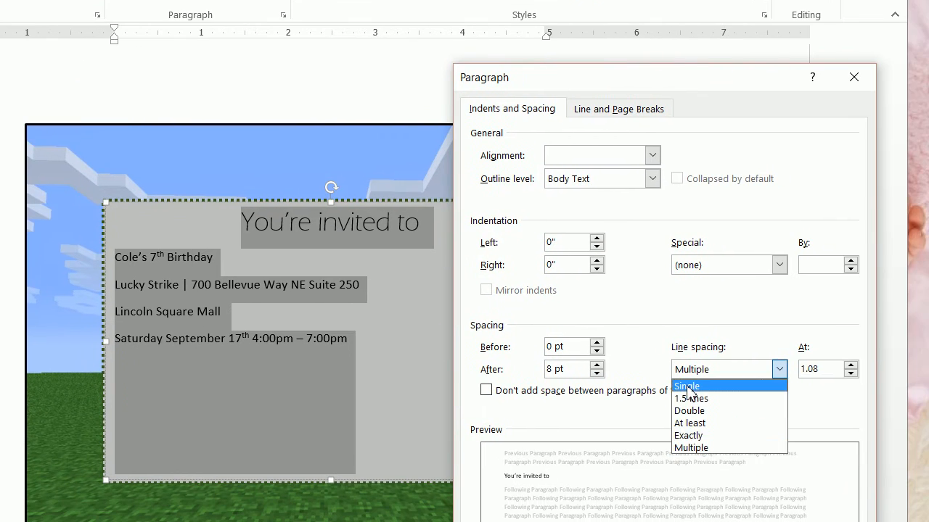
{"action": "left_click", "coordinate": [686, 386]}
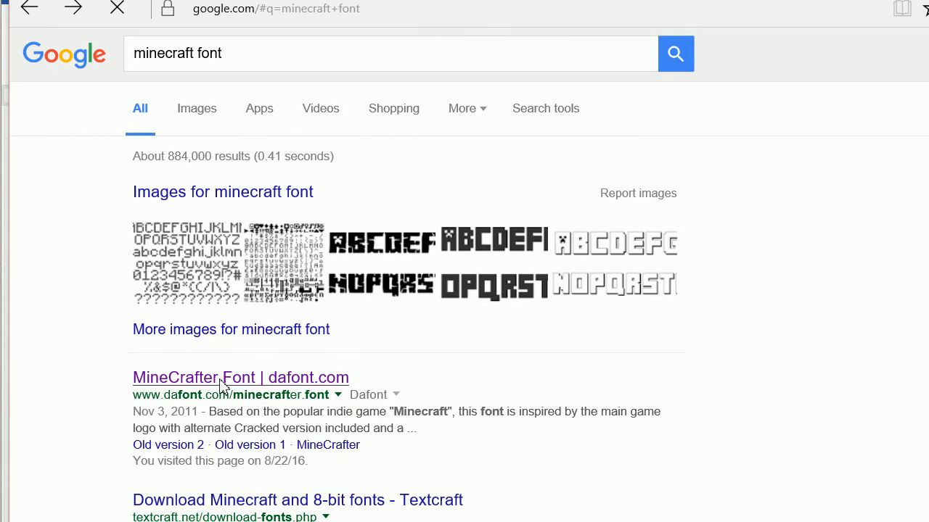
- Open the 'MineCrafter Font | dafont.com' result and scroll to the font preview
{"action": "left_click", "coordinate": [240, 378]}
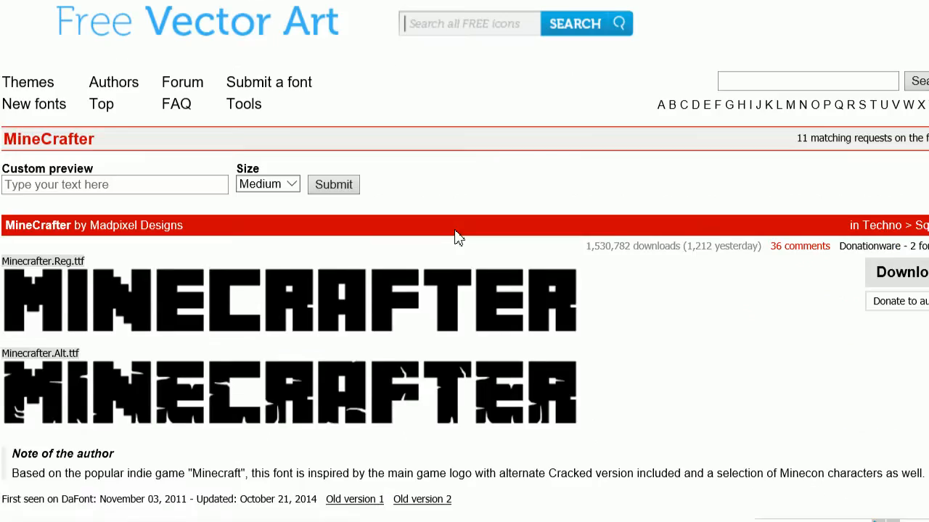
{"action": "scroll", "scroll_direction": "right", "scroll_amount": 3}
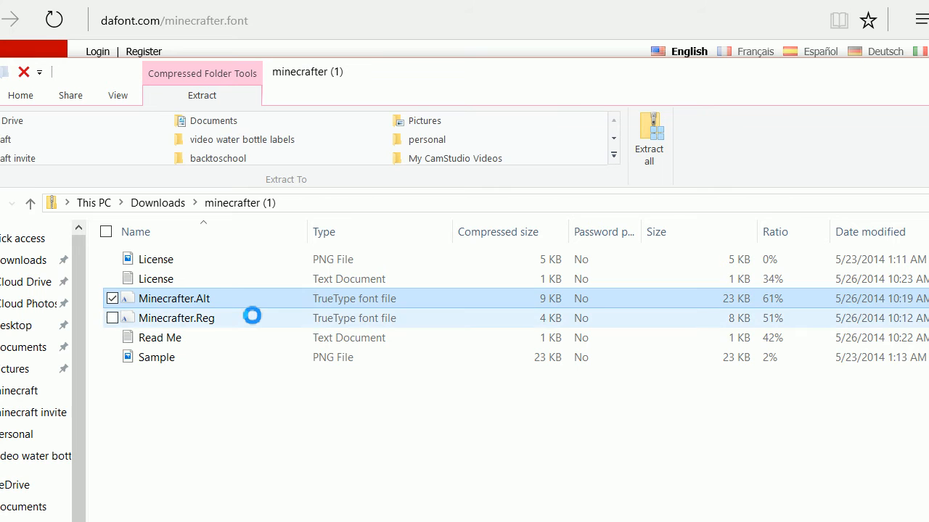
- Extract all files from the downloaded Minecrafter font zip
{"action": "left_click", "coordinate": [112, 317]}
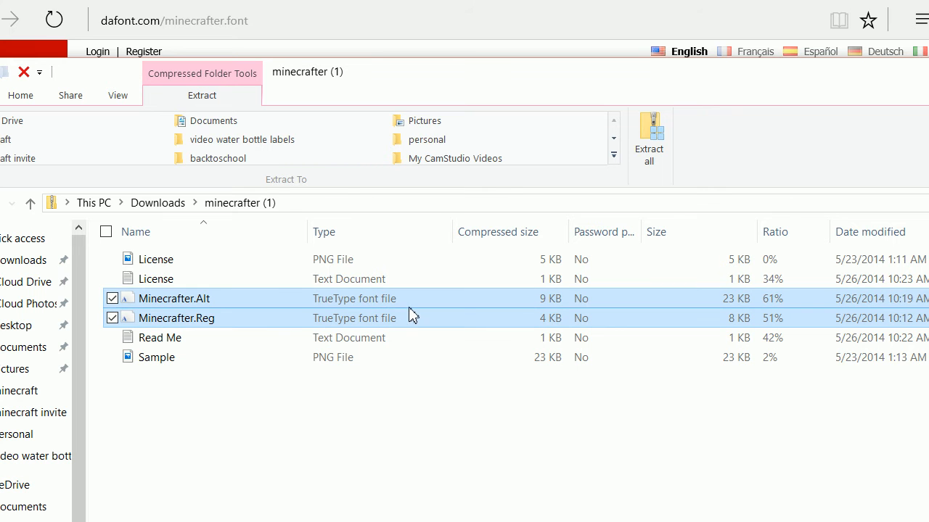
{"action": "mouse_move", "coordinate": [649, 137]}
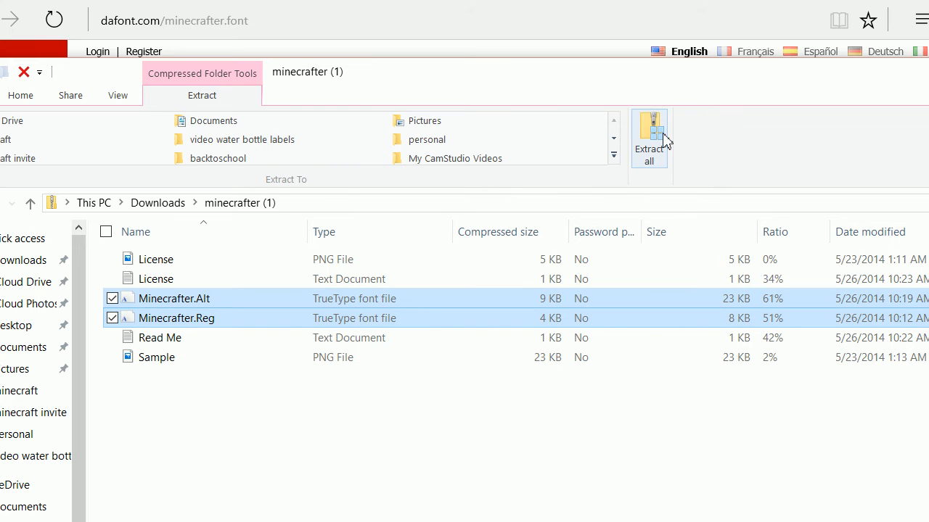
{"action": "left_click", "coordinate": [648, 138]}
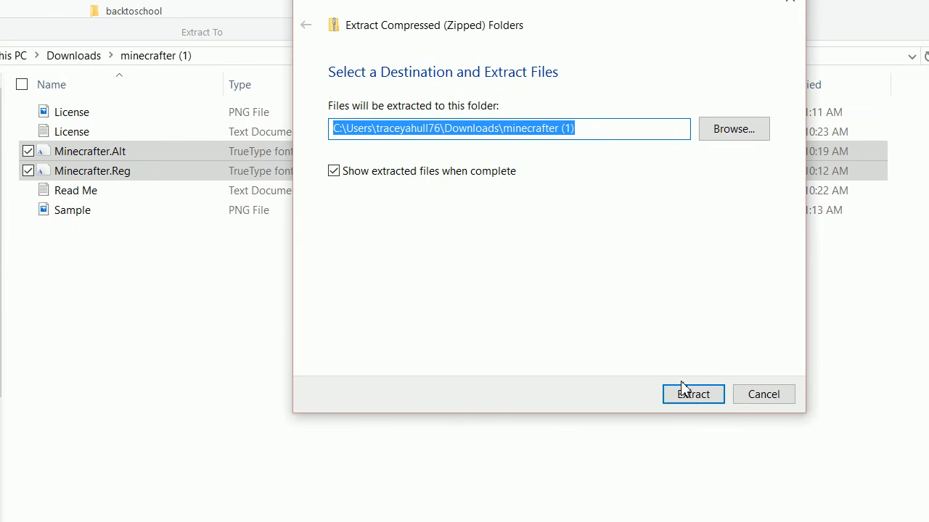
{"action": "left_click", "coordinate": [692, 394]}
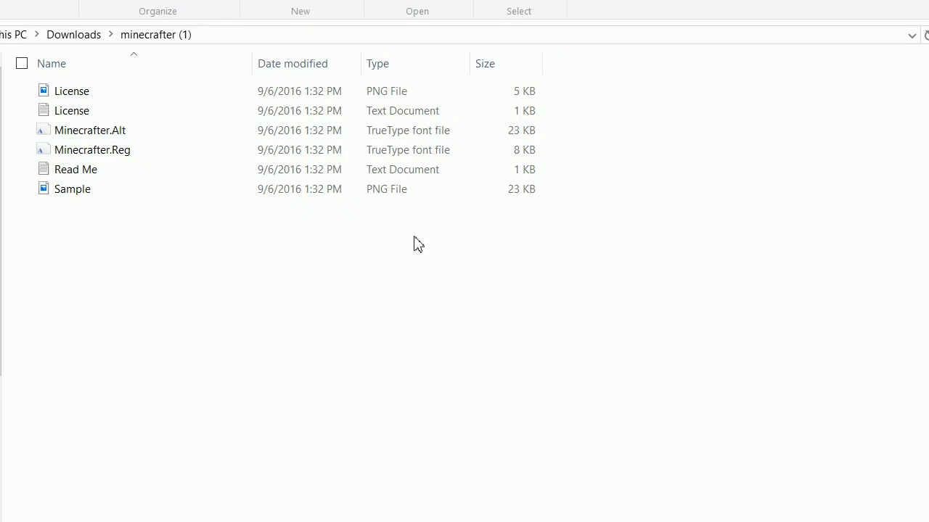
- Install the Minecrafter.Alt font, replacing the already installed copy
{"action": "left_click", "coordinate": [152, 151]}
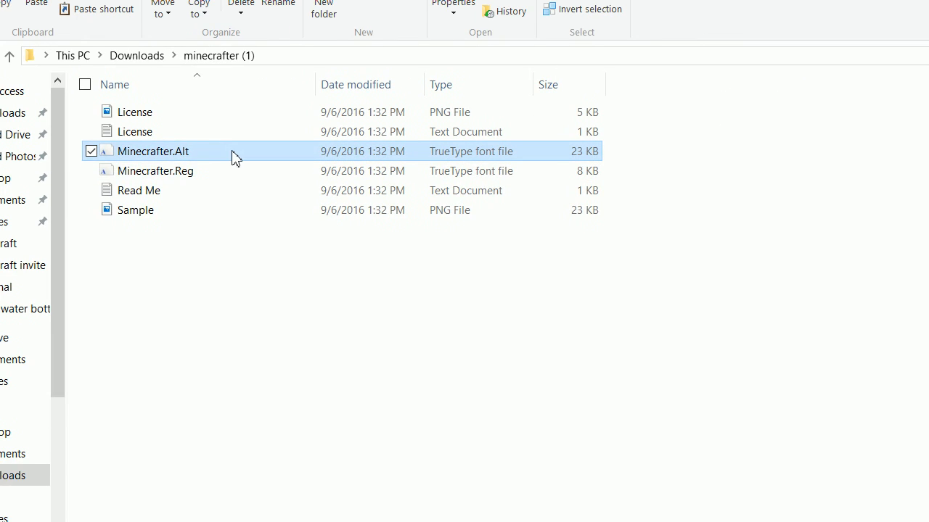
{"action": "right_click", "coordinate": [152, 151]}
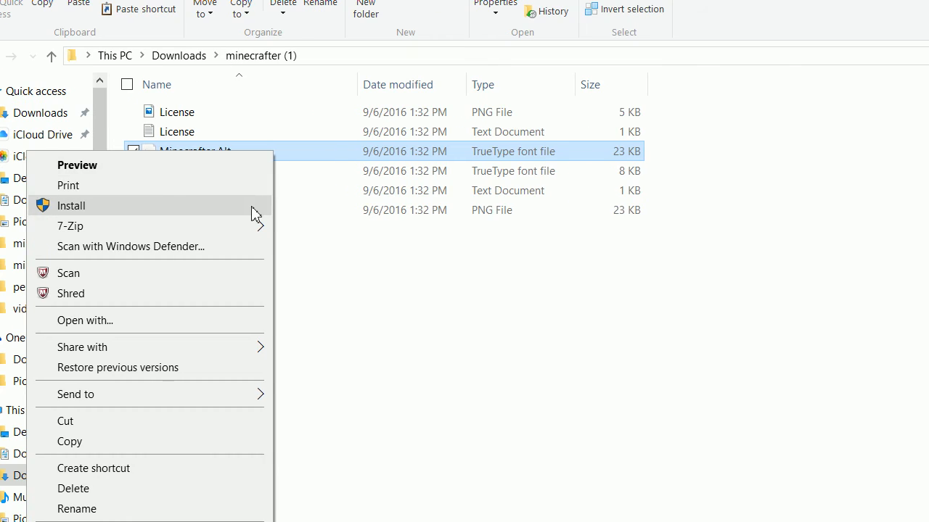
{"action": "left_click", "coordinate": [70, 206]}
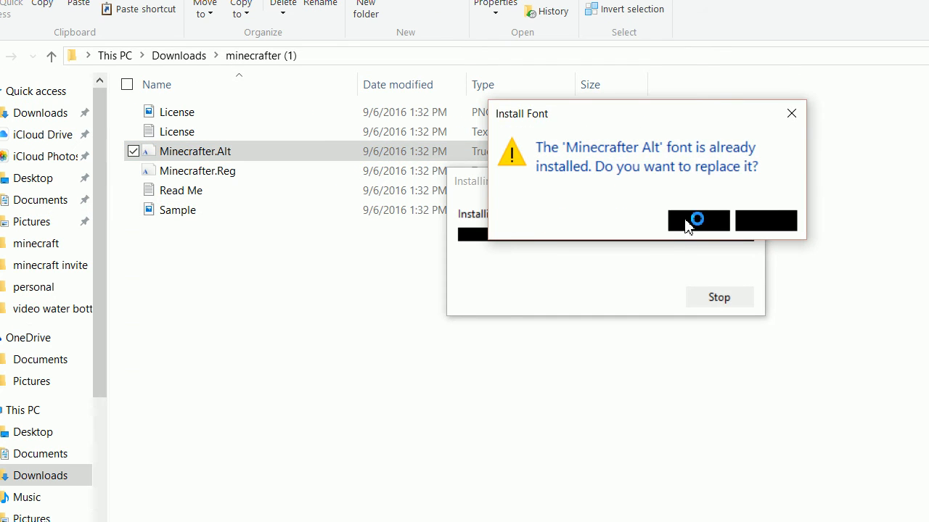
{"action": "left_click", "coordinate": [698, 220]}
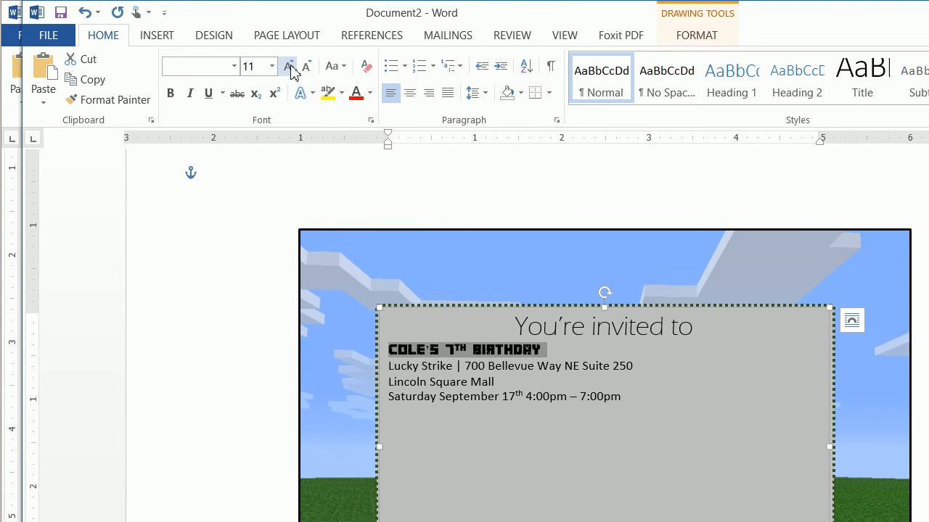
- Make the 'Cole's 7th Birthday' title 30 pt with white outlined letters
{"action": "left_click", "coordinate": [288, 66]}
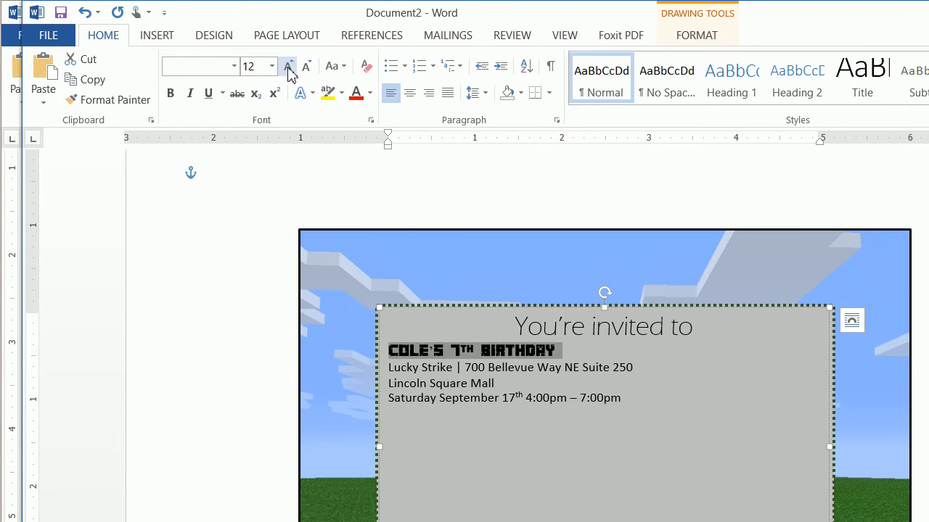
{"action": "left_click", "coordinate": [288, 66]}
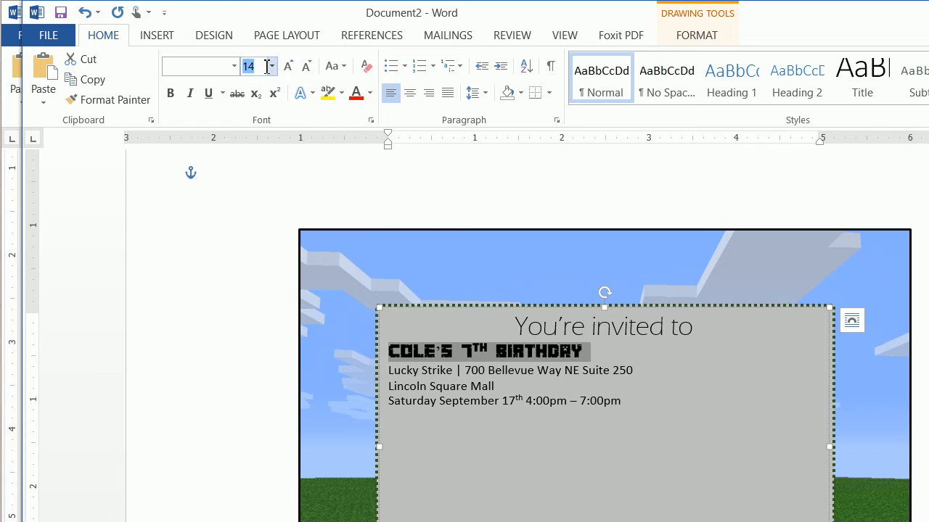
{"action": "type", "text": "30"}
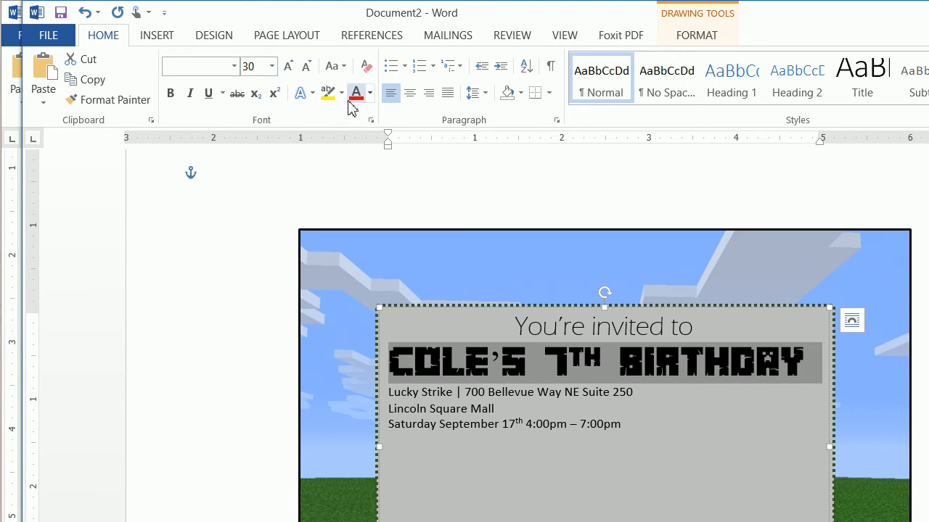
{"action": "left_click", "coordinate": [368, 95]}
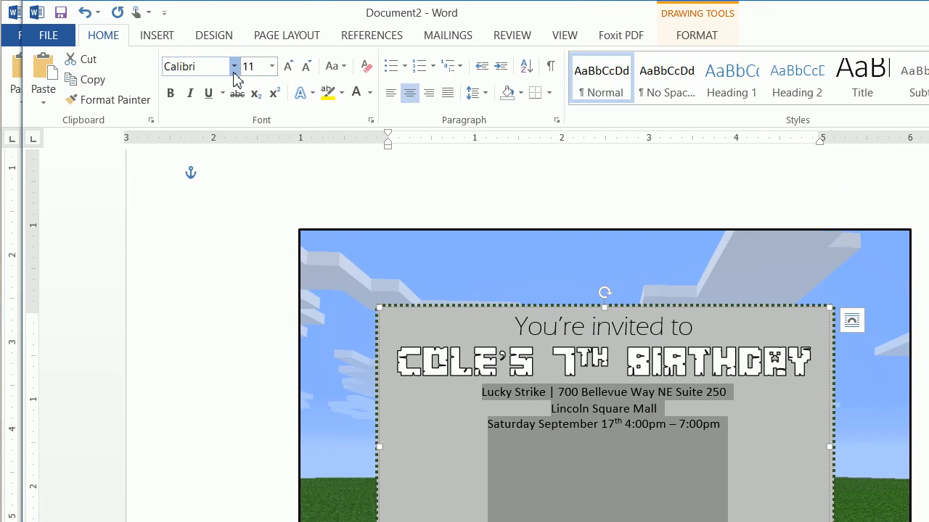
- Set the party details in 16 pt Eras Light ITC
{"action": "left_click", "coordinate": [234, 66]}
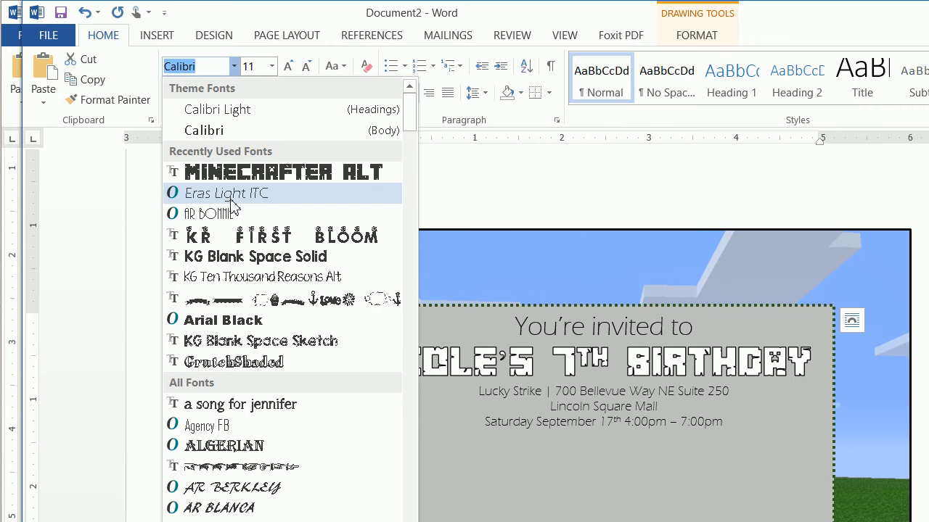
{"action": "left_click", "coordinate": [227, 193]}
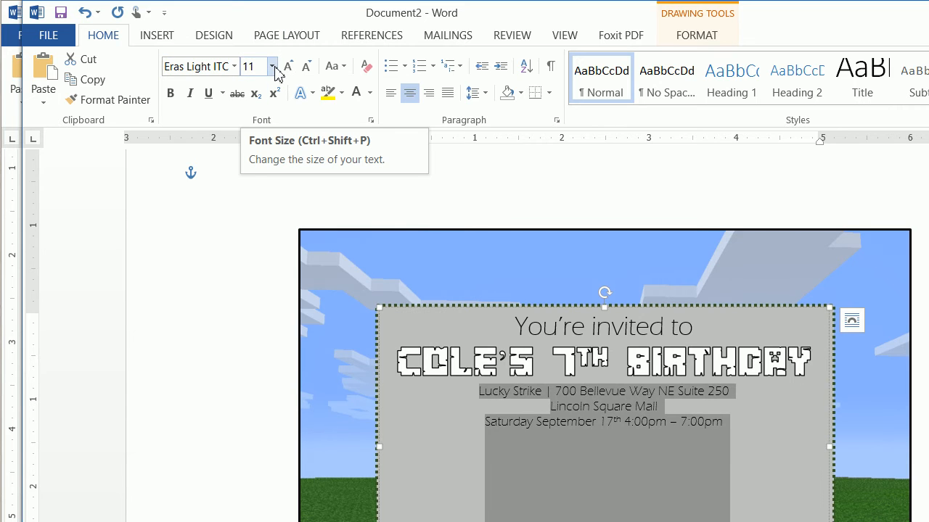
{"action": "type", "text": "16"}
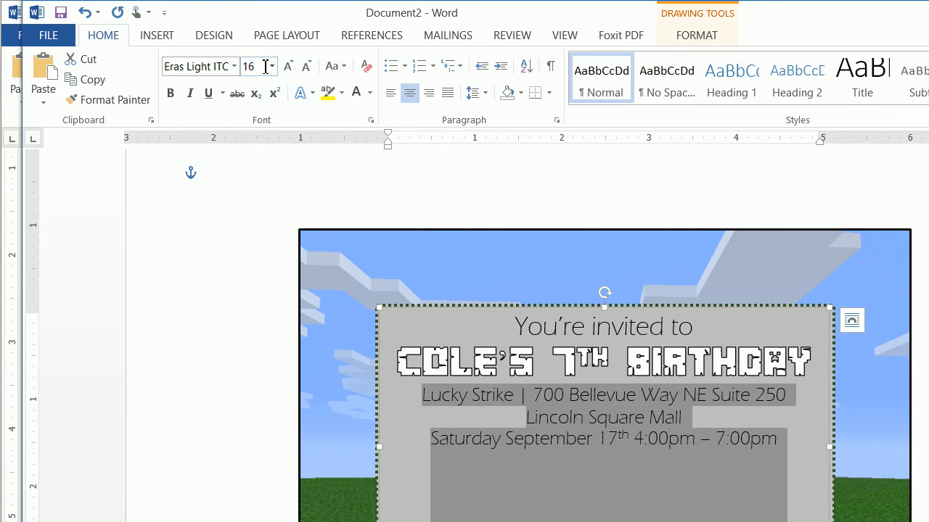
{"action": "scroll", "scroll_direction": "down", "scroll_amount": 3}
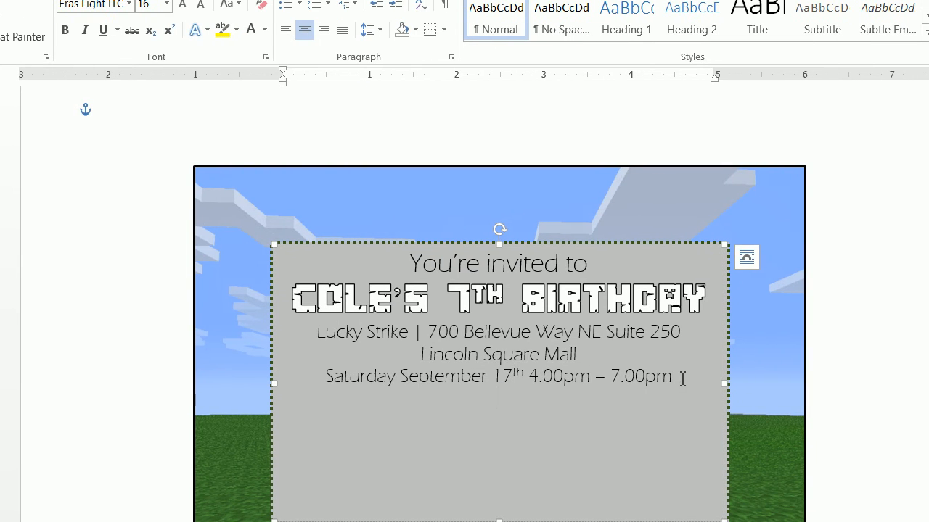
- Type 'Cake Pizza Hot Dogs Chips Blowing Video Games' and set it in Minecrafter
{"action": "type", "text": "cAK"}
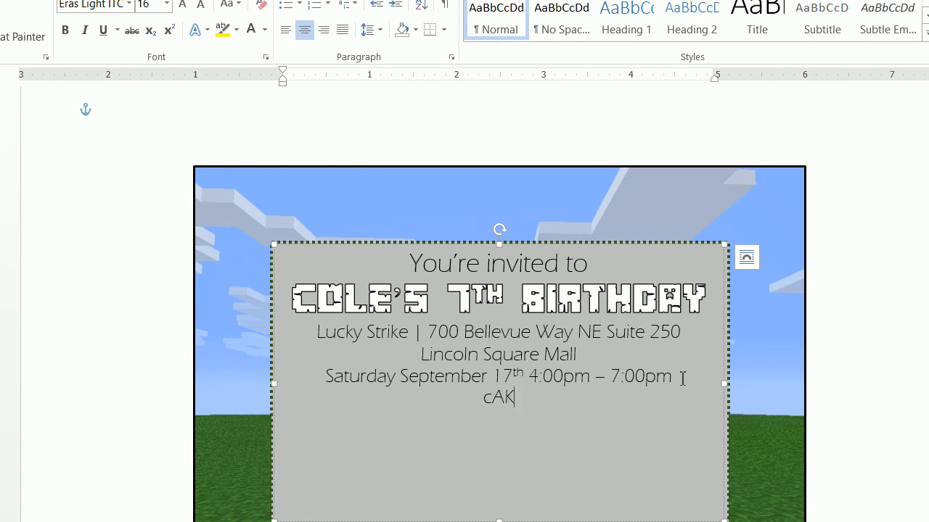
{"action": "type", "text": "Cake Pizza"}
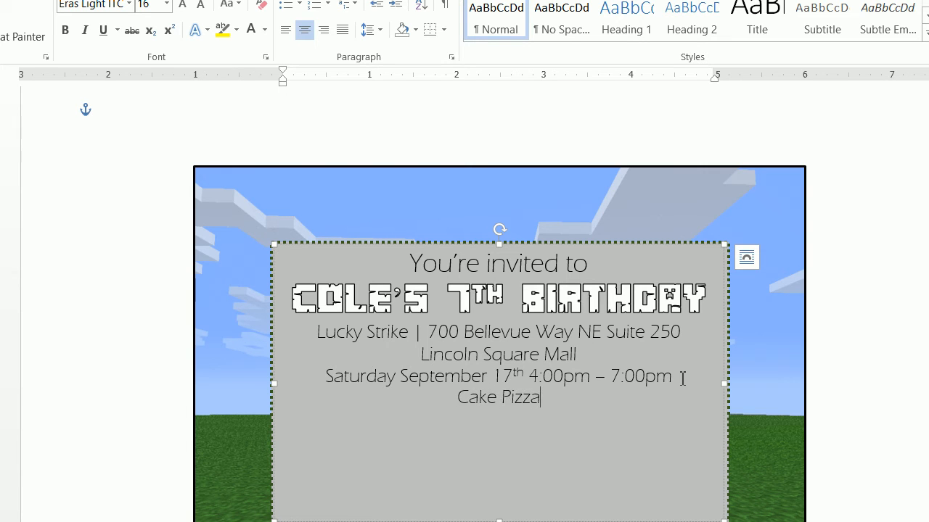
{"action": "type", "text": "Hot Dogs"}
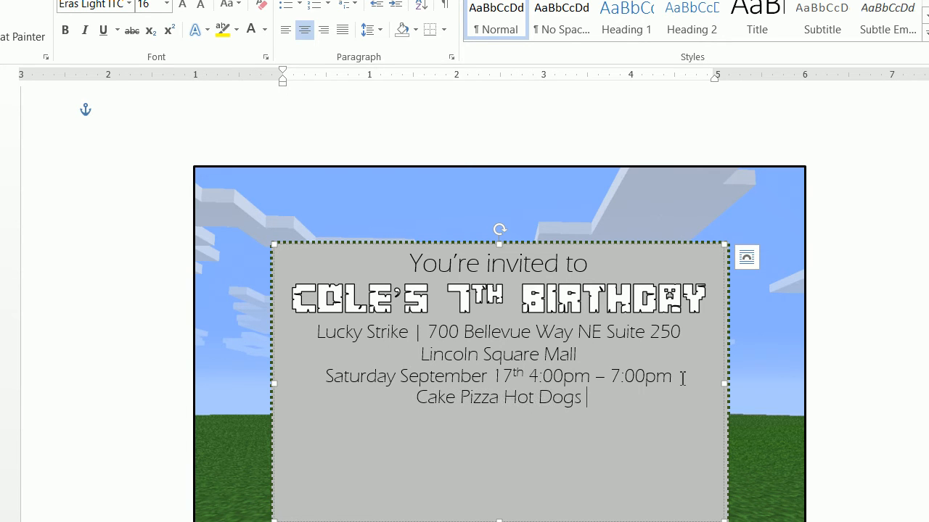
{"action": "type", "text": "Chips"}
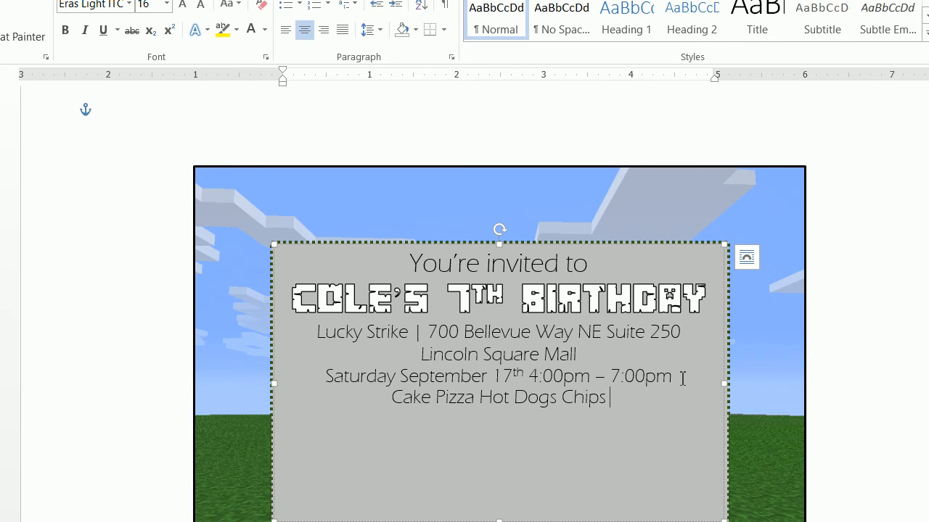
{"action": "type", "text": "Blowing Video Games"}
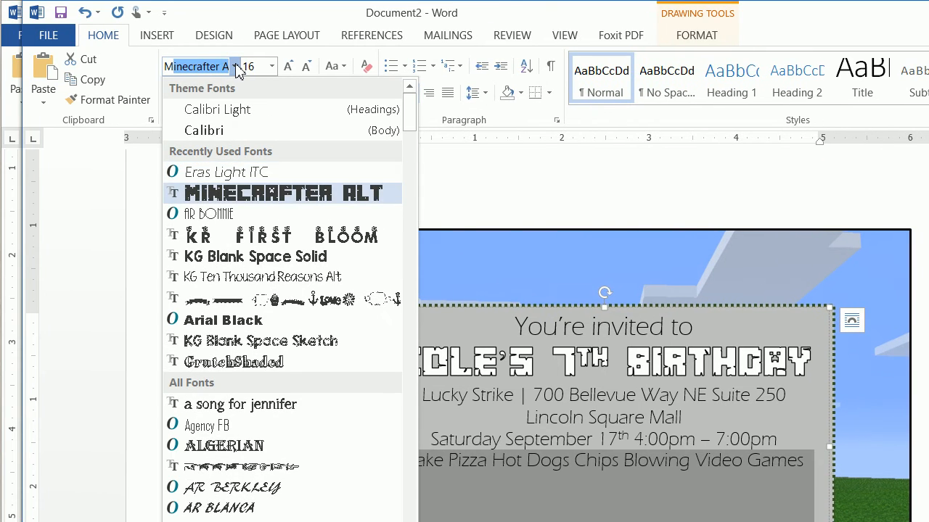
{"action": "type", "text": "Moin"}
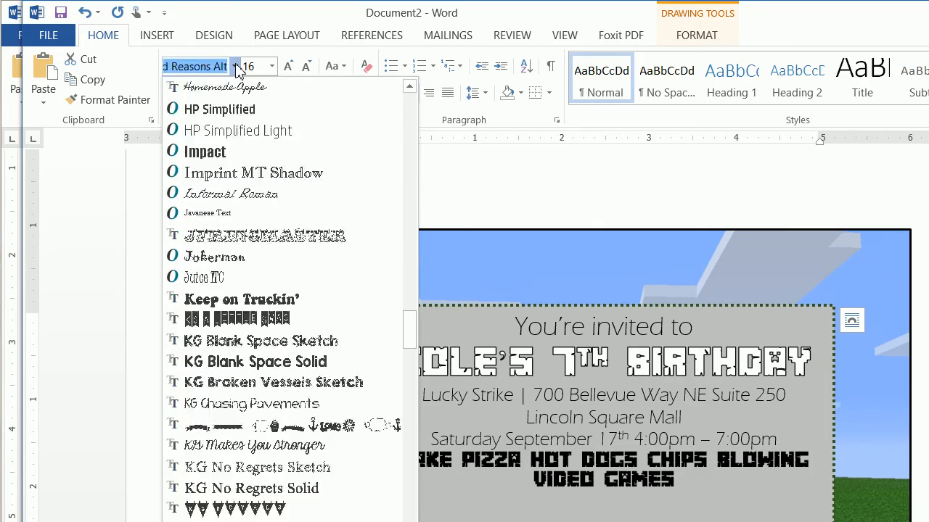
{"action": "scroll", "scroll_direction": "down", "scroll_amount": 3}
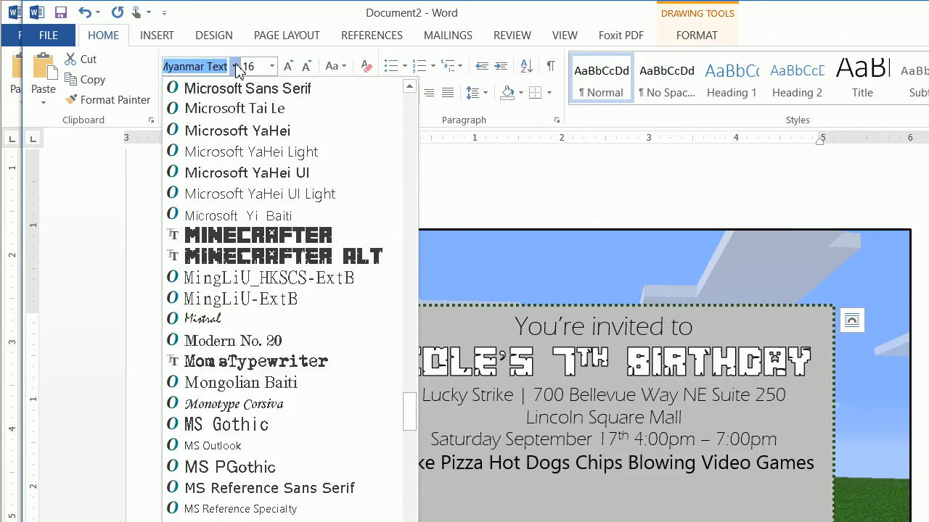
{"action": "left_click", "coordinate": [258, 235]}
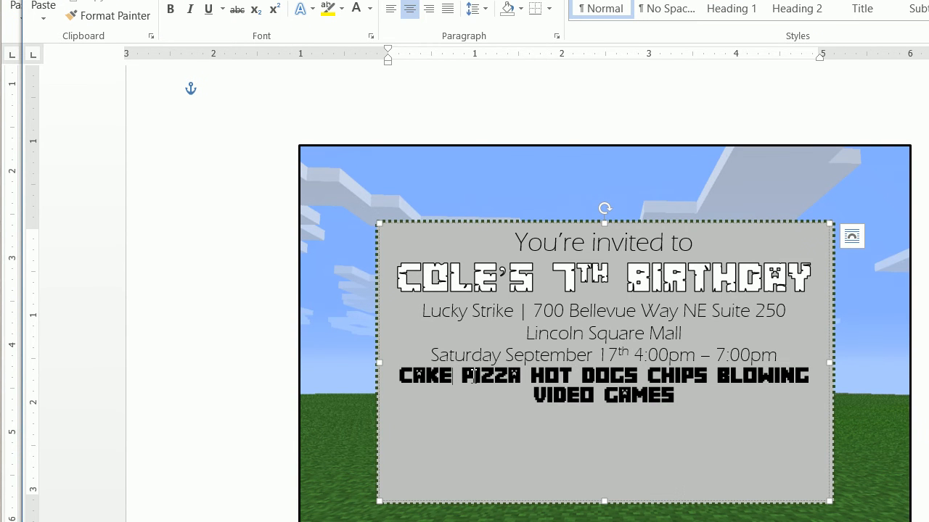
- Insert black square symbols between the activities, starting between Cake and Pizza
{"action": "left_click", "coordinate": [156, 35]}
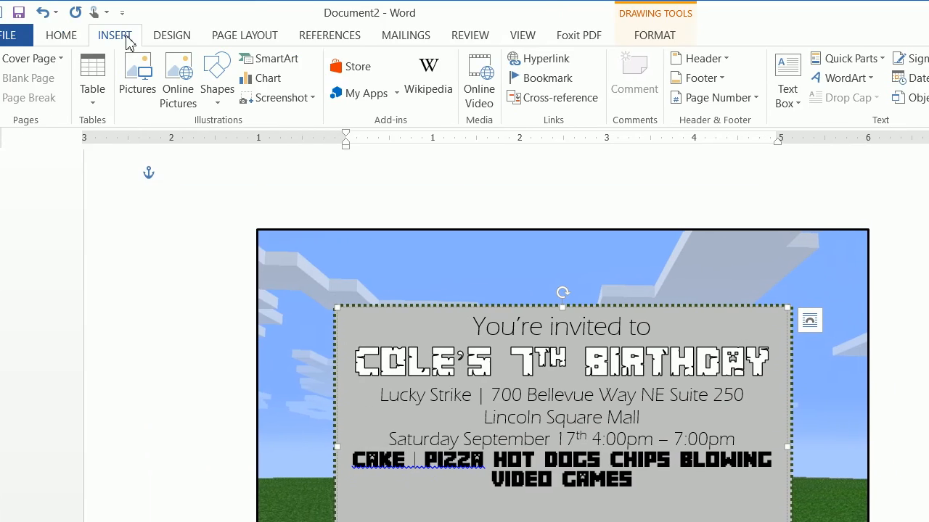
{"action": "left_click", "coordinate": [757, 78]}
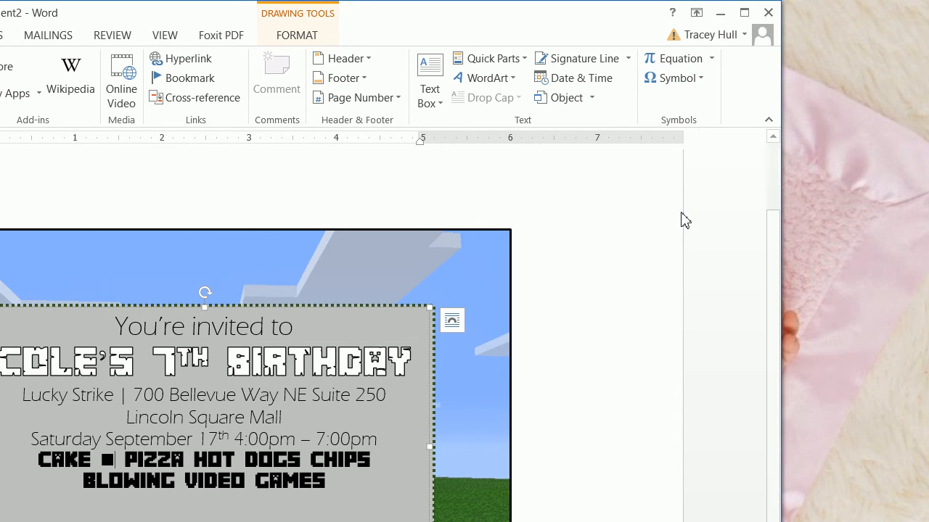
{"action": "scroll", "scroll_direction": "down", "scroll_amount": 3}
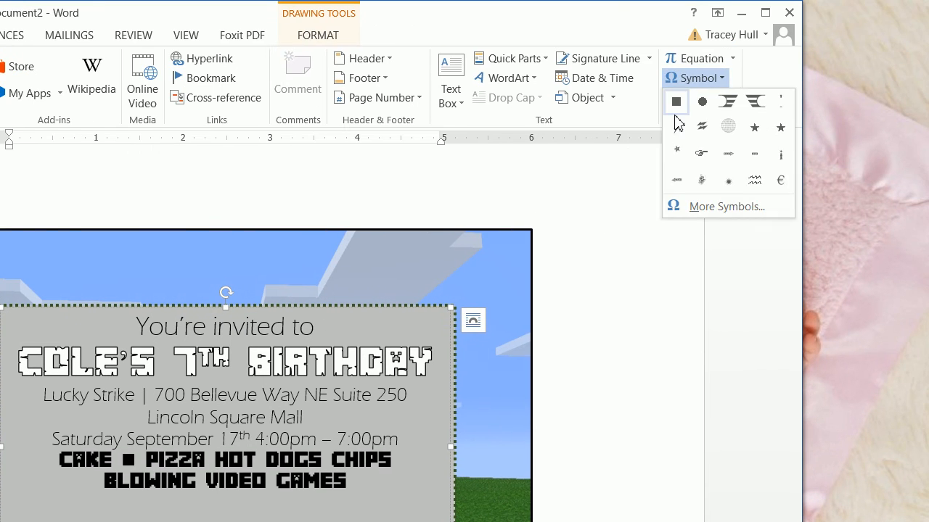
{"action": "scroll", "scroll_direction": "down", "scroll_amount": 3}
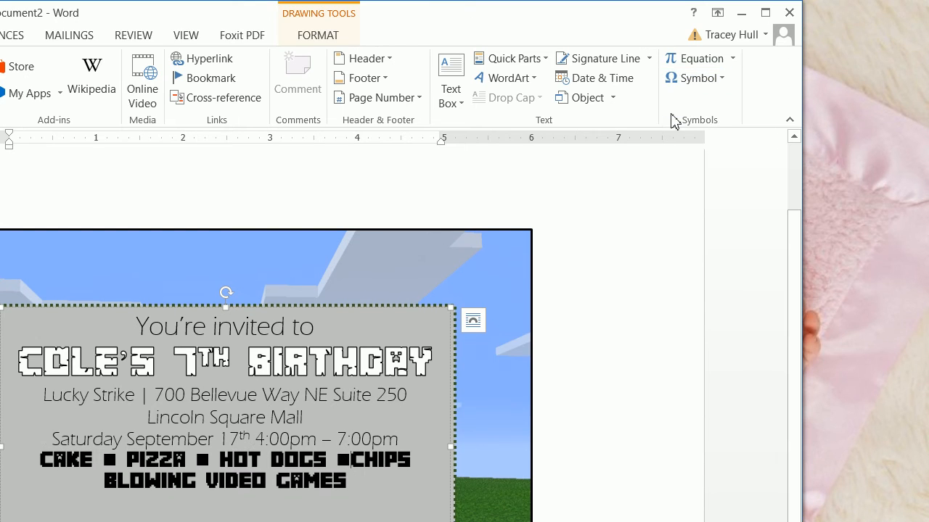
{"action": "scroll", "scroll_direction": "down", "scroll_amount": 3}
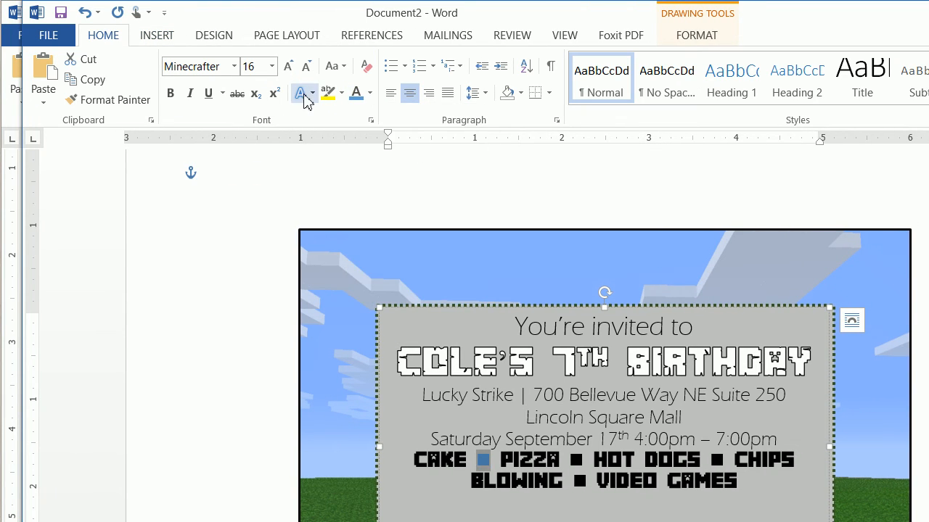
- Colour the four square bullets blue, dark green, red and white
{"action": "left_click", "coordinate": [311, 93]}
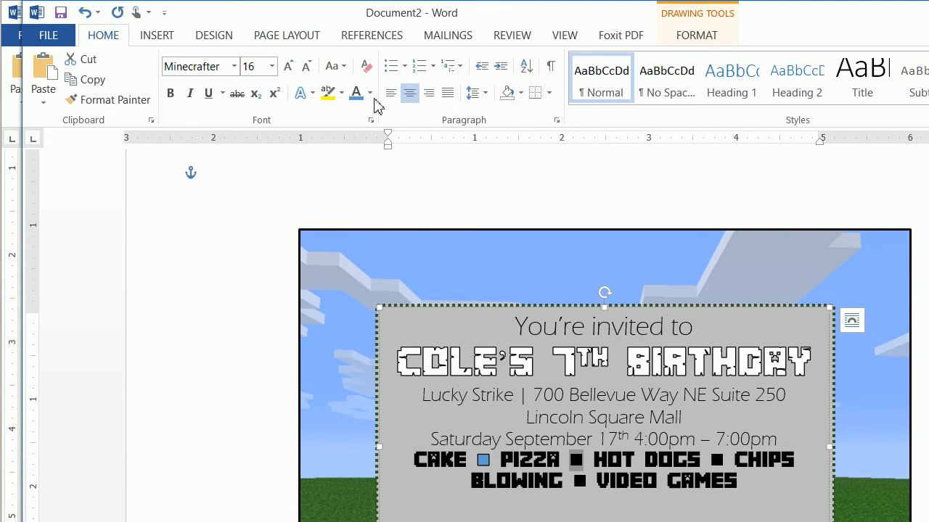
{"action": "left_click", "coordinate": [370, 92]}
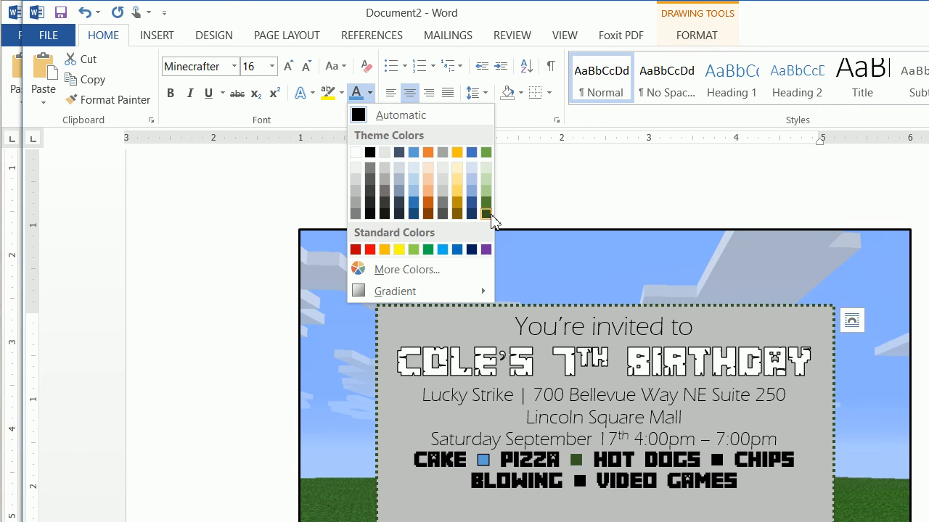
{"action": "left_click", "coordinate": [300, 92]}
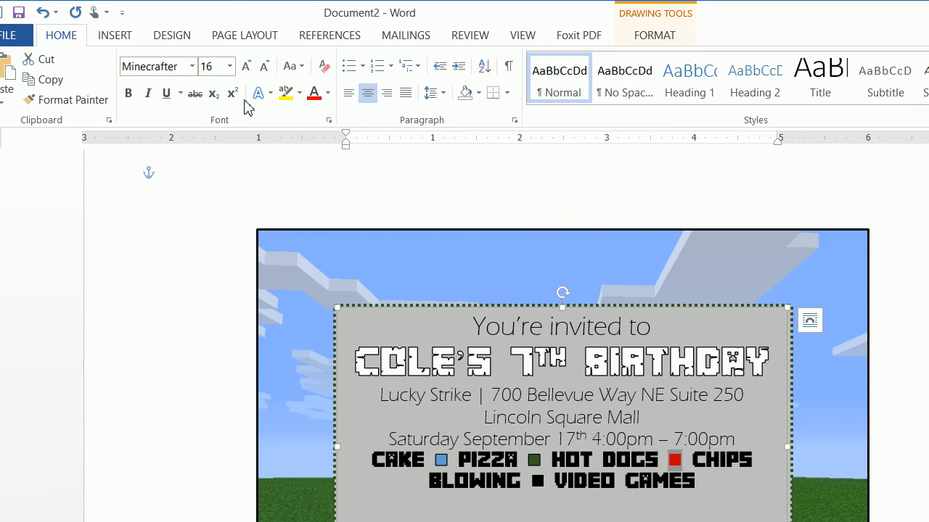
{"action": "left_click", "coordinate": [259, 93]}
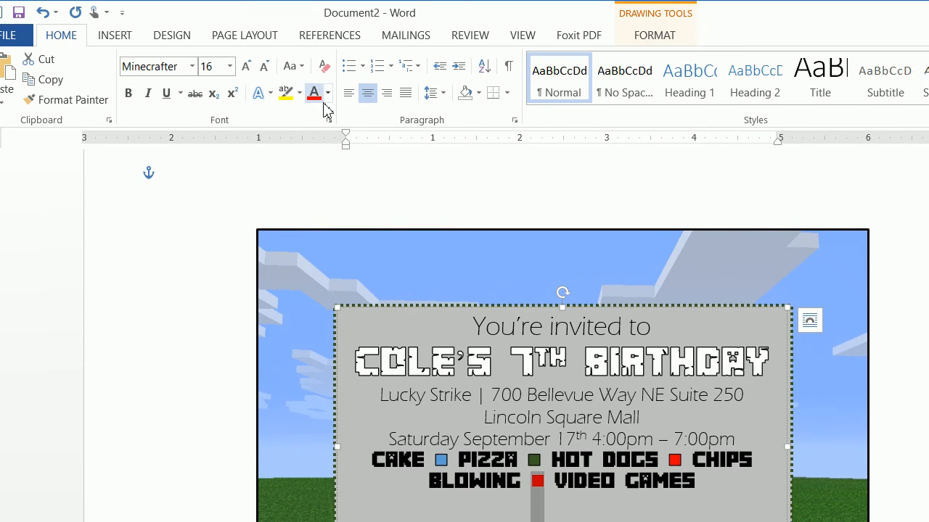
{"action": "left_click", "coordinate": [259, 93]}
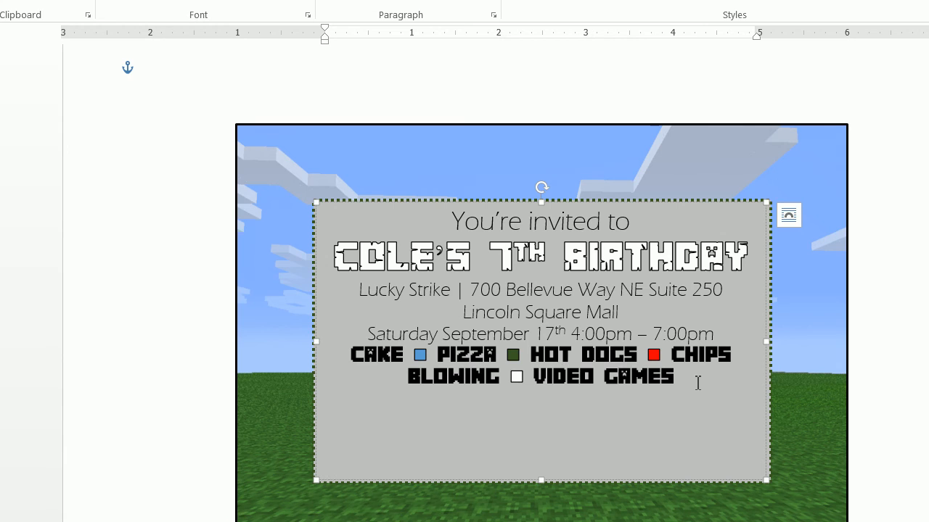
- Type 'Drop Off Welcome, No Siblings Please' in Eras Light ITC
{"action": "type", "text": "DROP OFF WELCOME"}
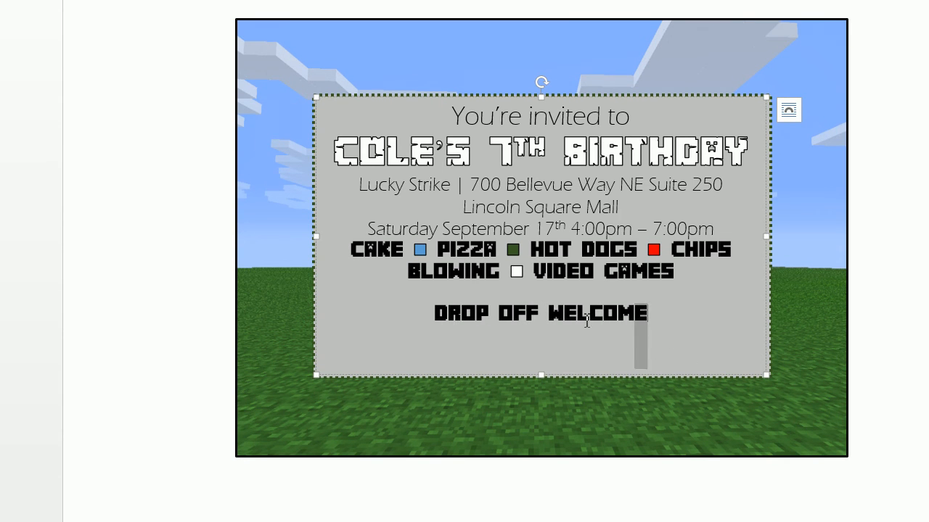
{"action": "left_click", "coordinate": [234, 66]}
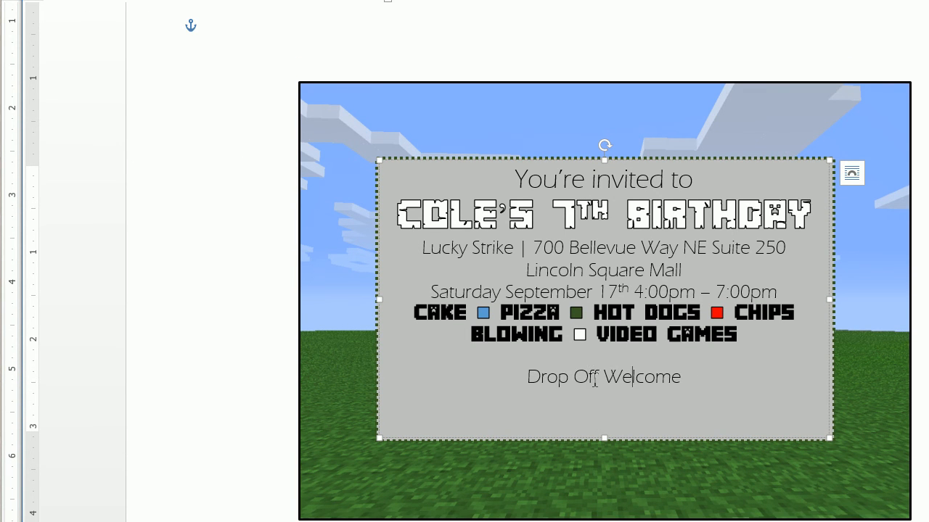
{"action": "type", "text": ", No"}
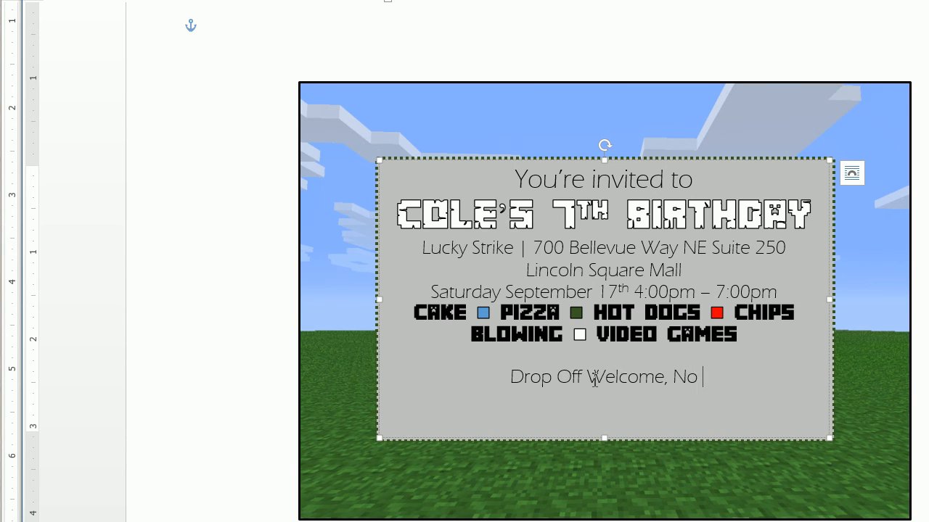
{"action": "type", "text": "Siblings Please"}
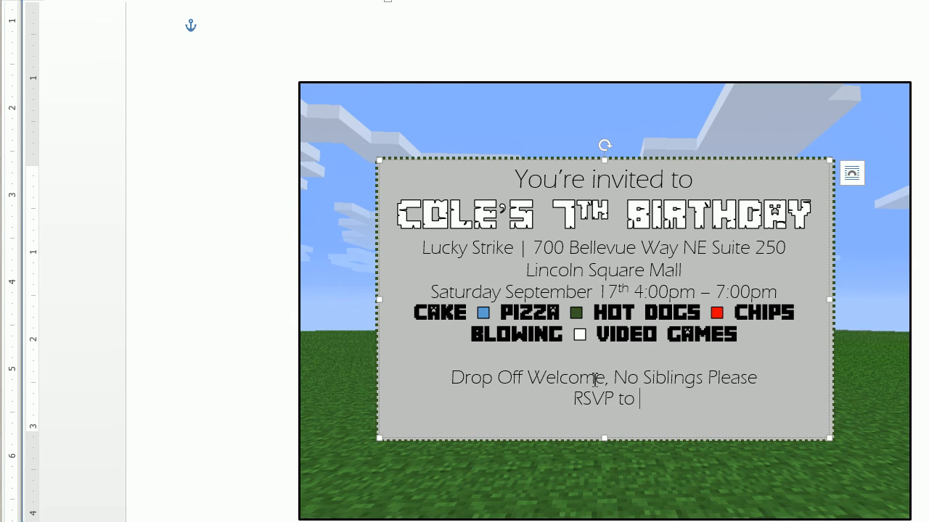
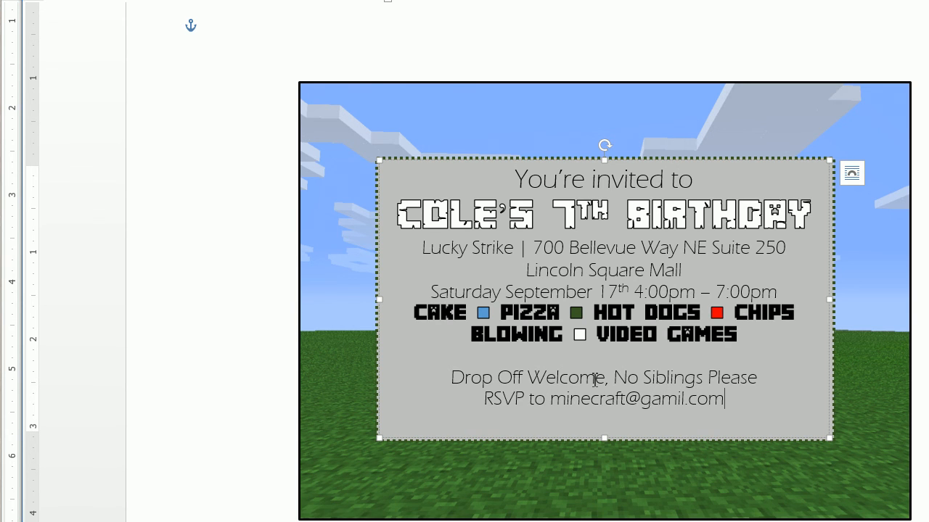
{"action": "type", "text": "or 425-555-"}
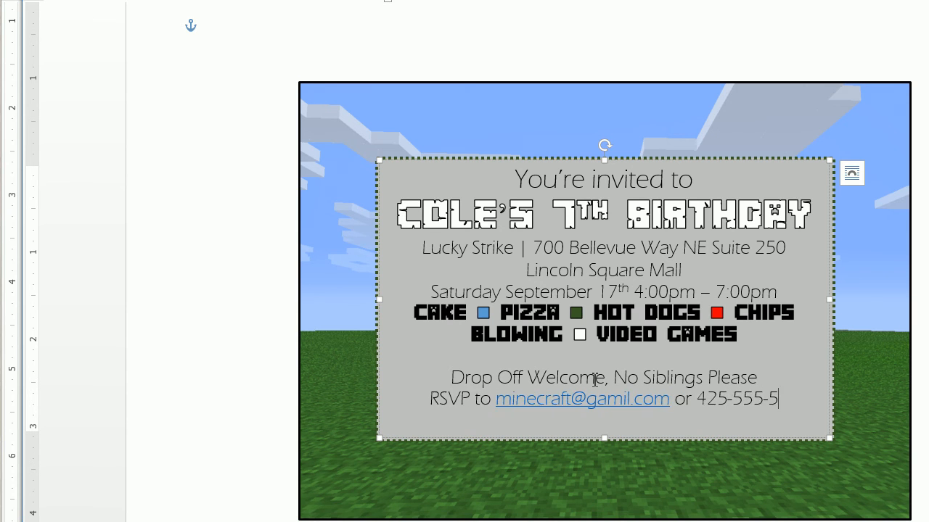
{"action": "type", "text": "555"}
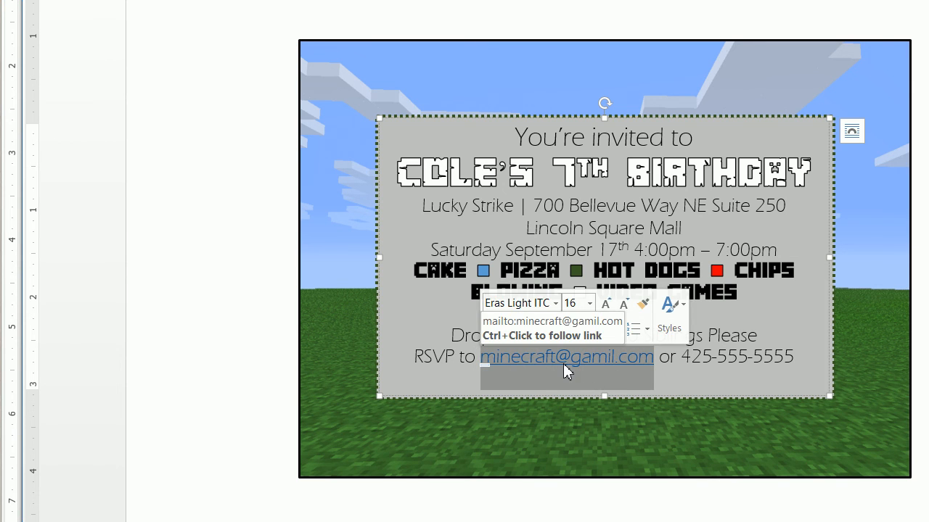
{"action": "right_click", "coordinate": [567, 356]}
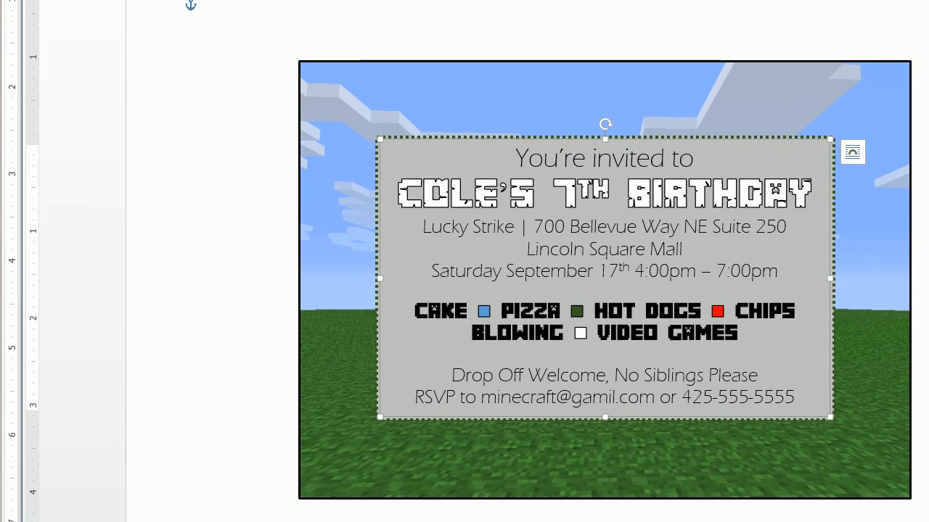
- Insert the minecraft2 logo picture and set it to In Front of Text
{"action": "left_click", "coordinate": [157, 35]}
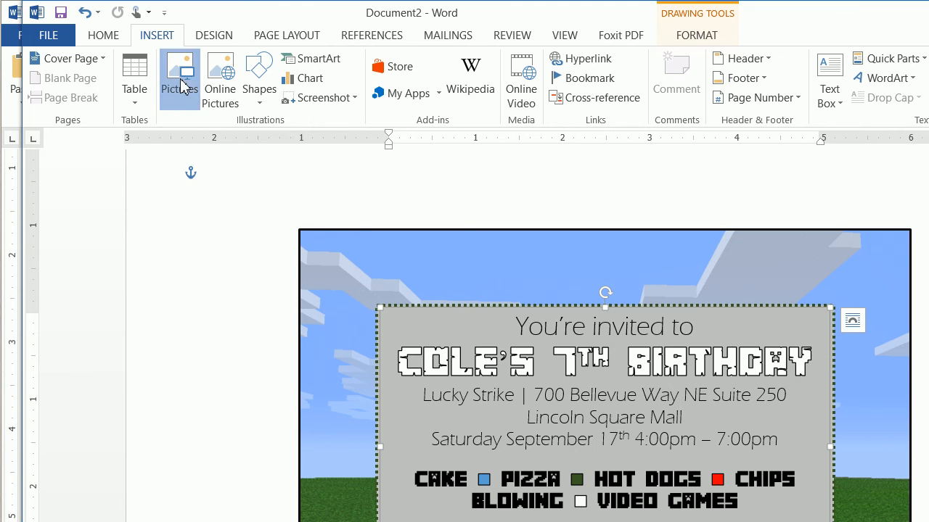
{"action": "left_click", "coordinate": [180, 73]}
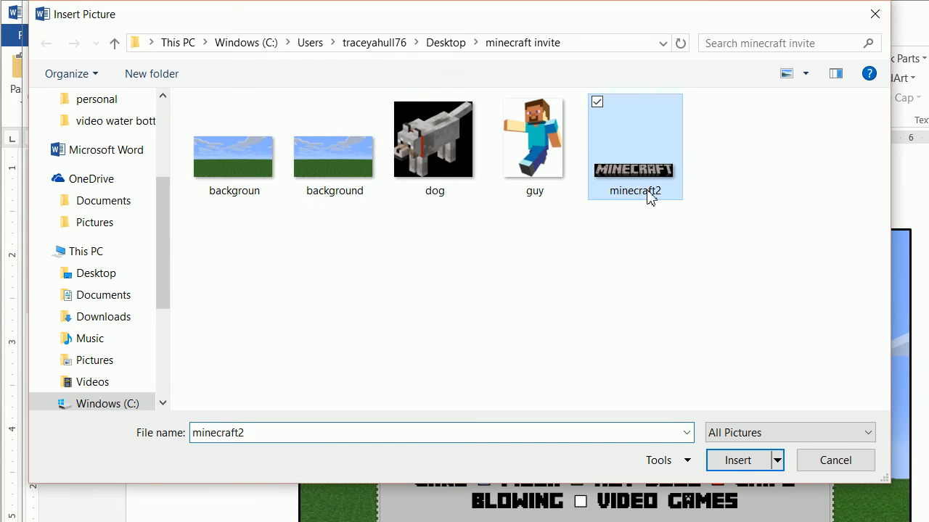
{"action": "left_click", "coordinate": [737, 460]}
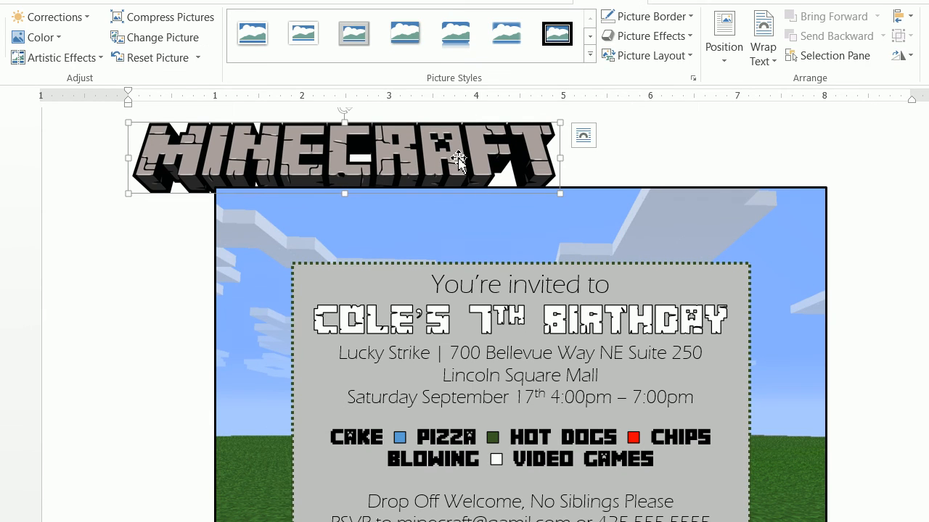
{"action": "mouse_move", "coordinate": [477, 167]}
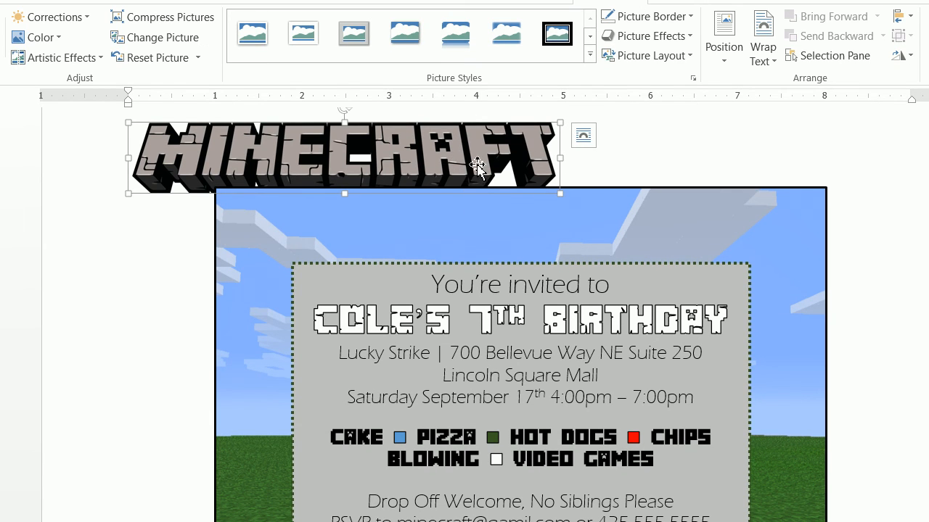
{"action": "right_click", "coordinate": [477, 163]}
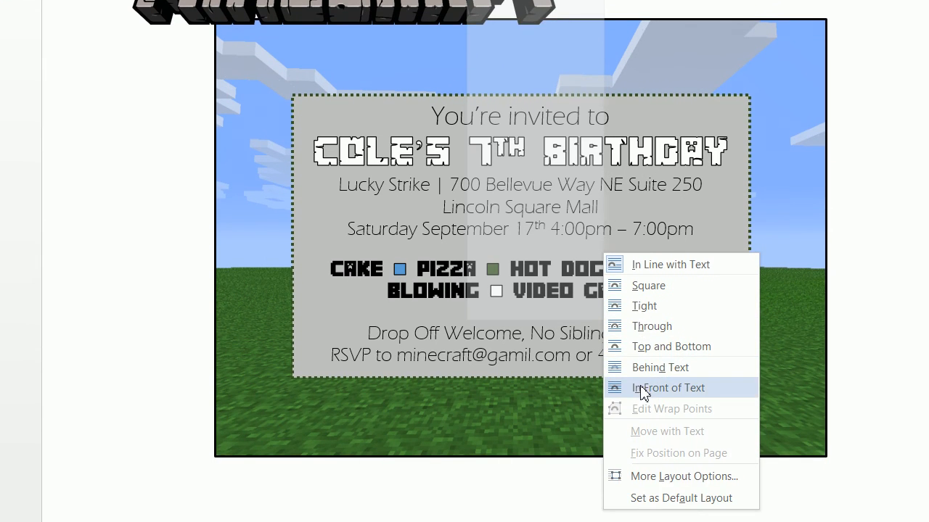
{"action": "left_click", "coordinate": [667, 388]}
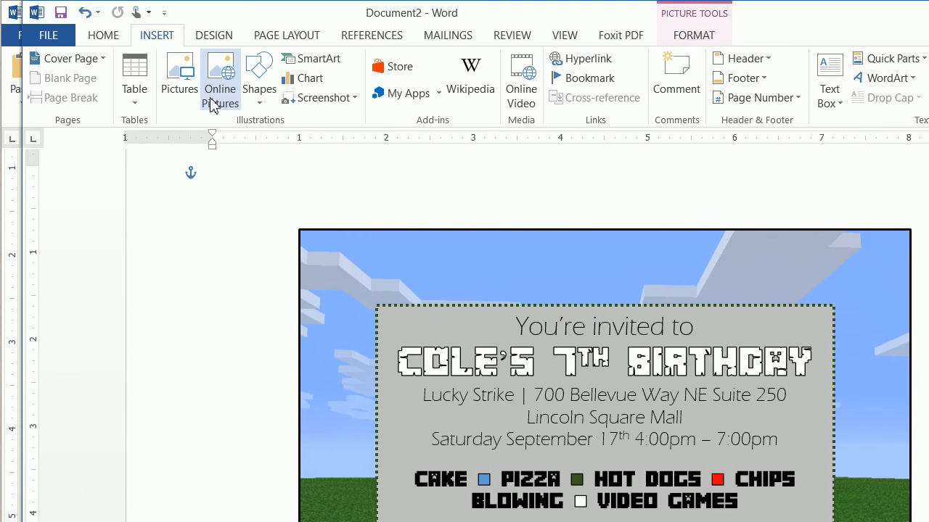
- Insert the character picture, float it in front of text, and drag it left
{"action": "left_click", "coordinate": [178, 72]}
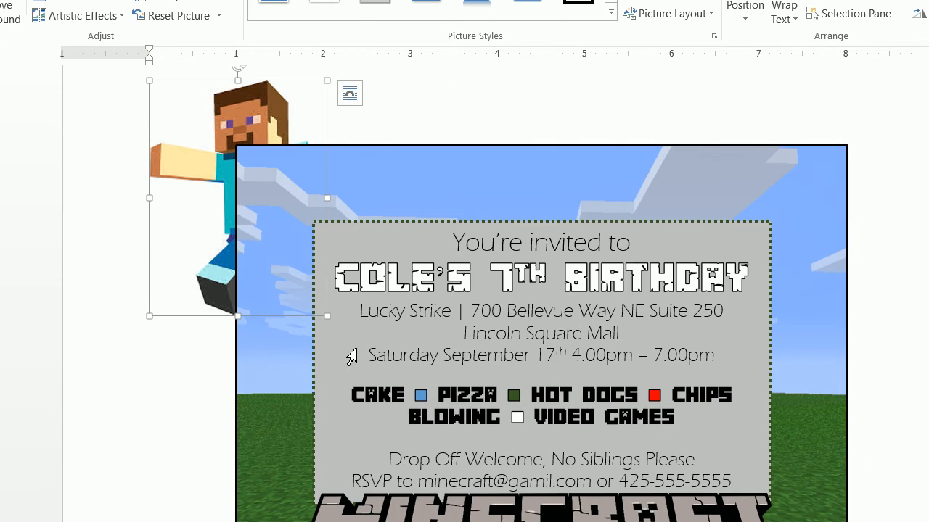
{"action": "left_click", "coordinate": [350, 92]}
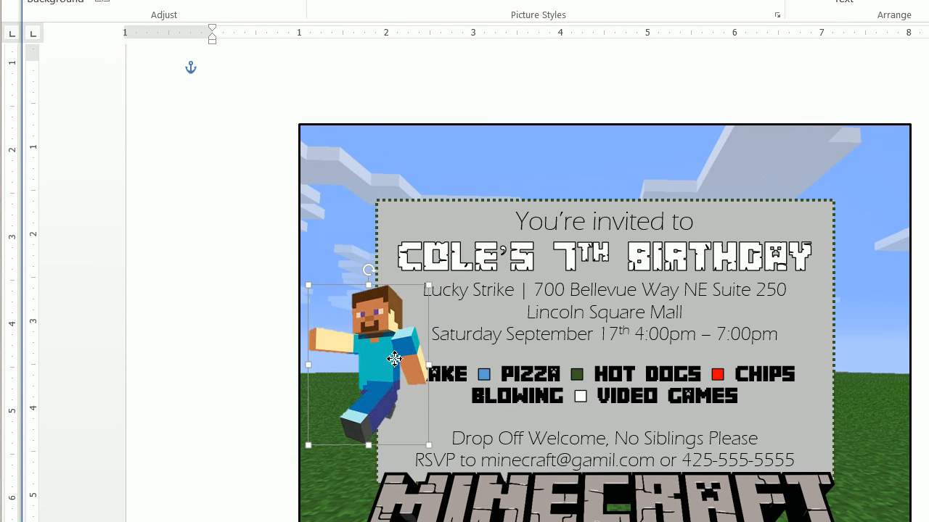
{"action": "left_click_drag", "start_coordinate": [395, 359], "coordinate": [342, 305]}
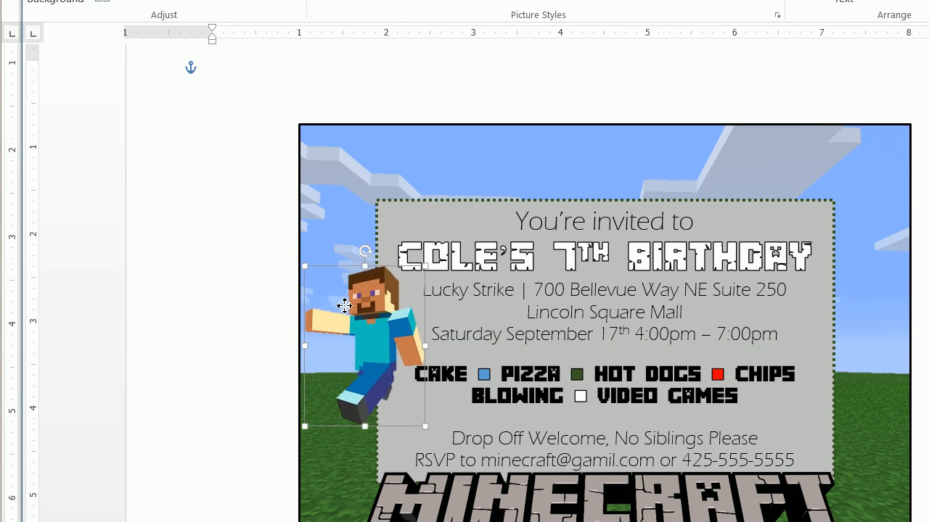